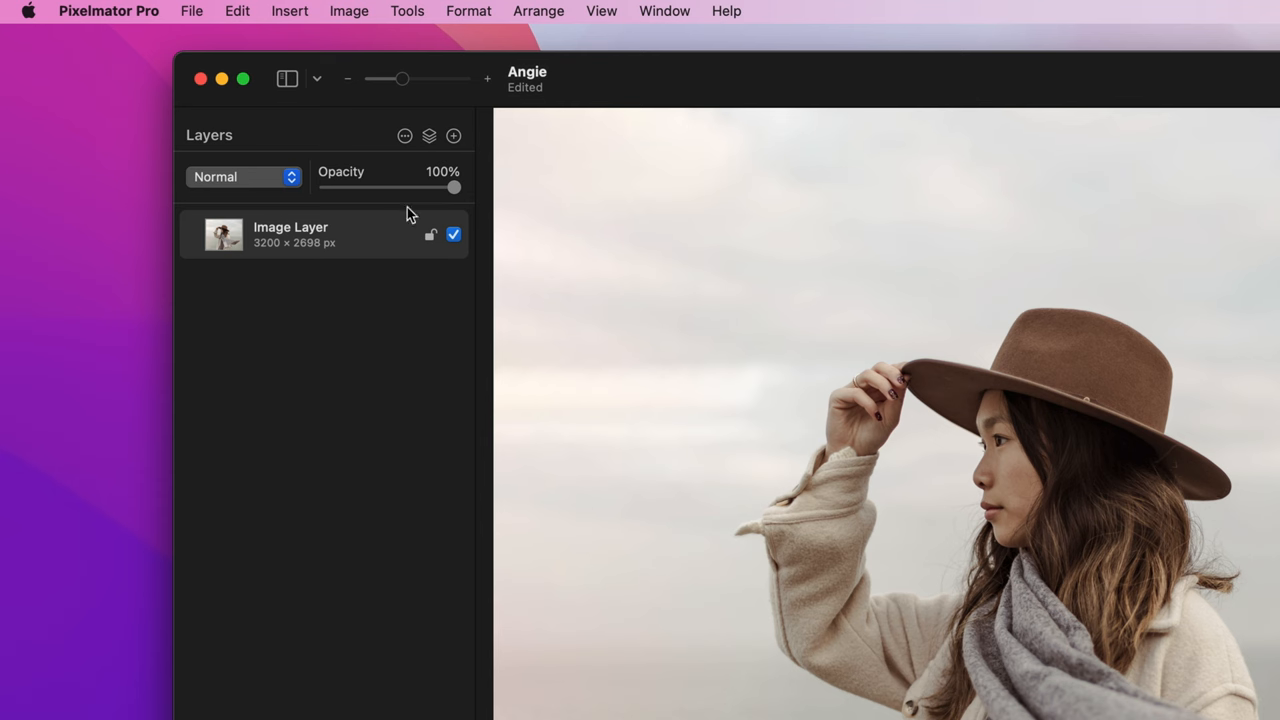
Add a Color Adjustments layer above the Angie portrait's image layer
click(452, 136)
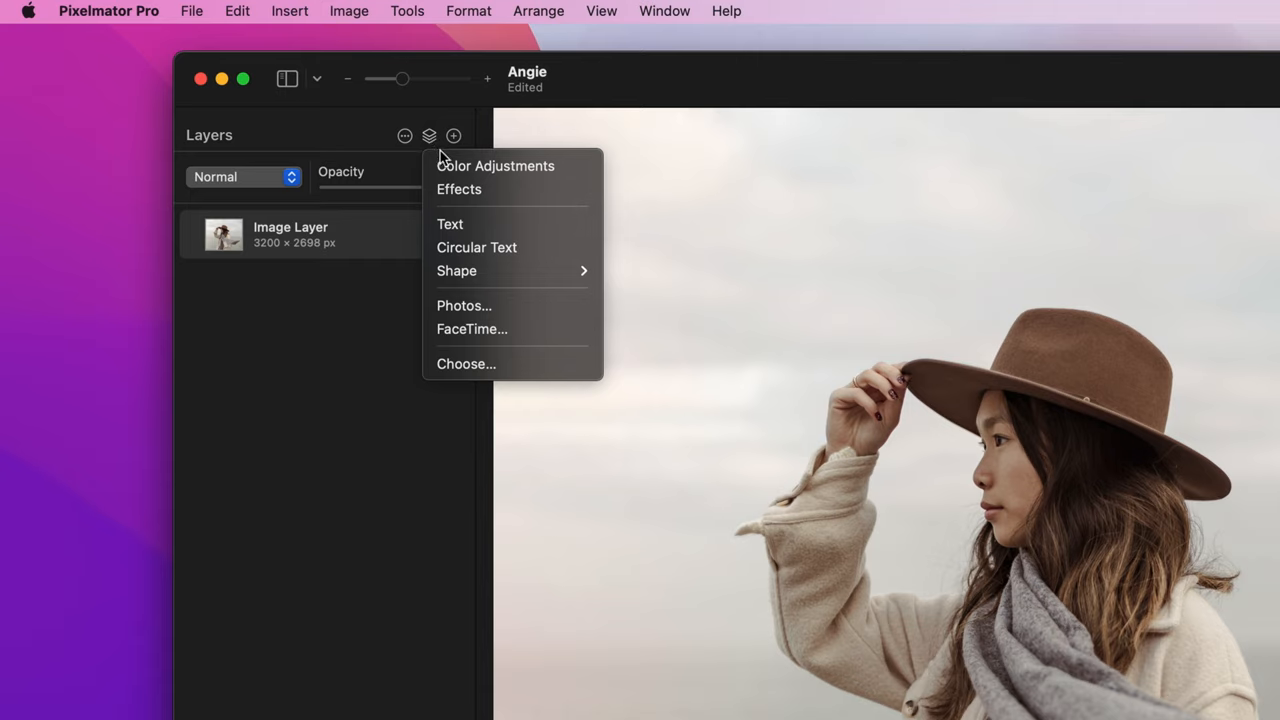
click(496, 166)
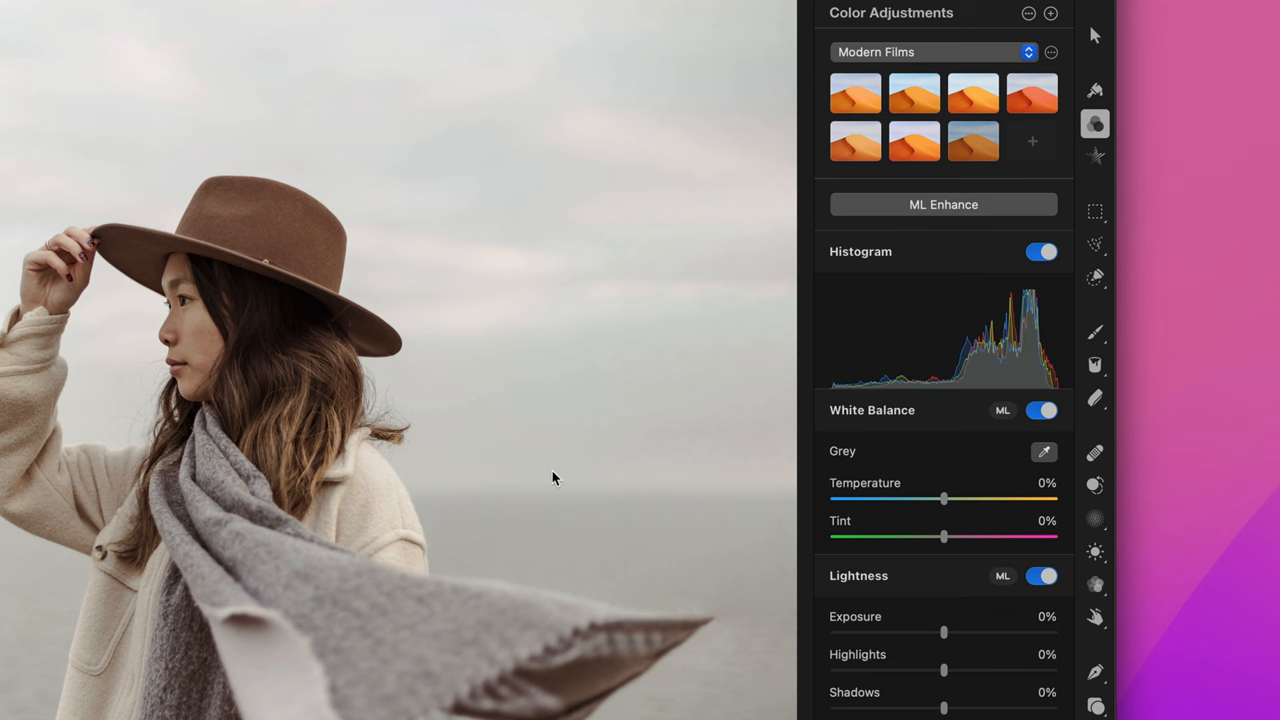
Warm temperature to 14%, lower exposure to −23% and brightness to −25%, and mute saturation
drag(944, 500, 944, 500)
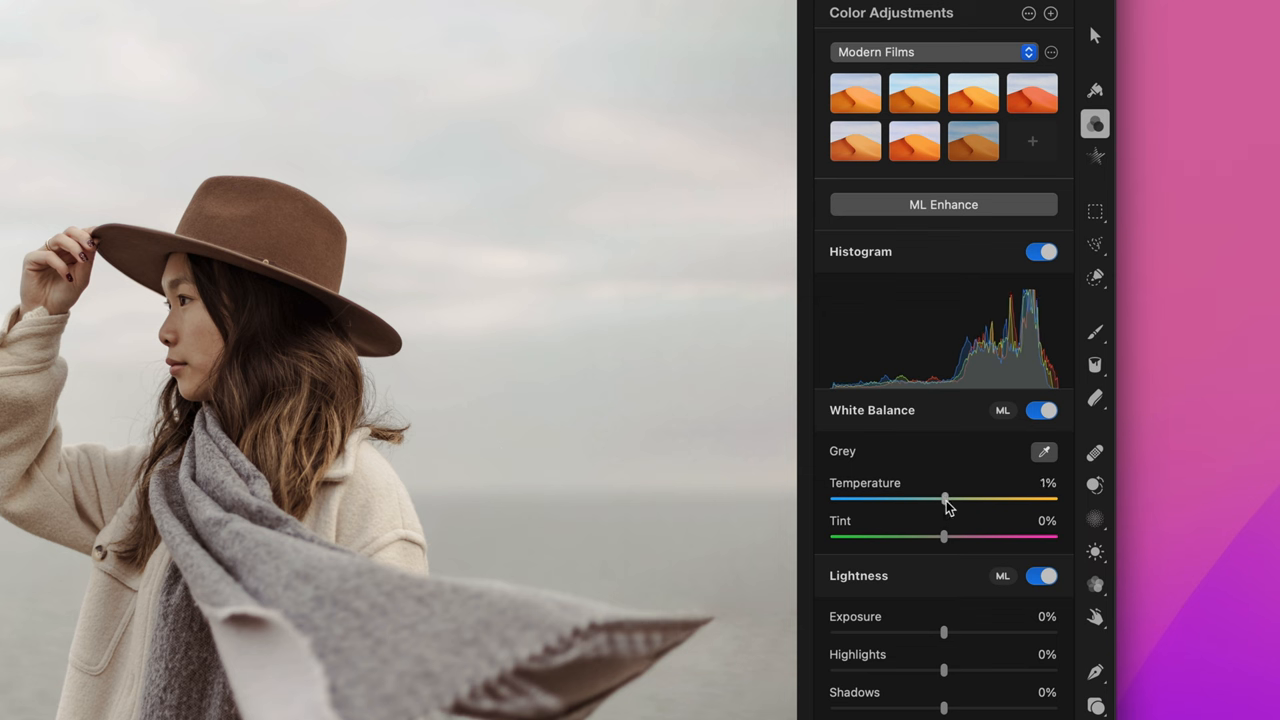
drag(944, 500, 958, 500)
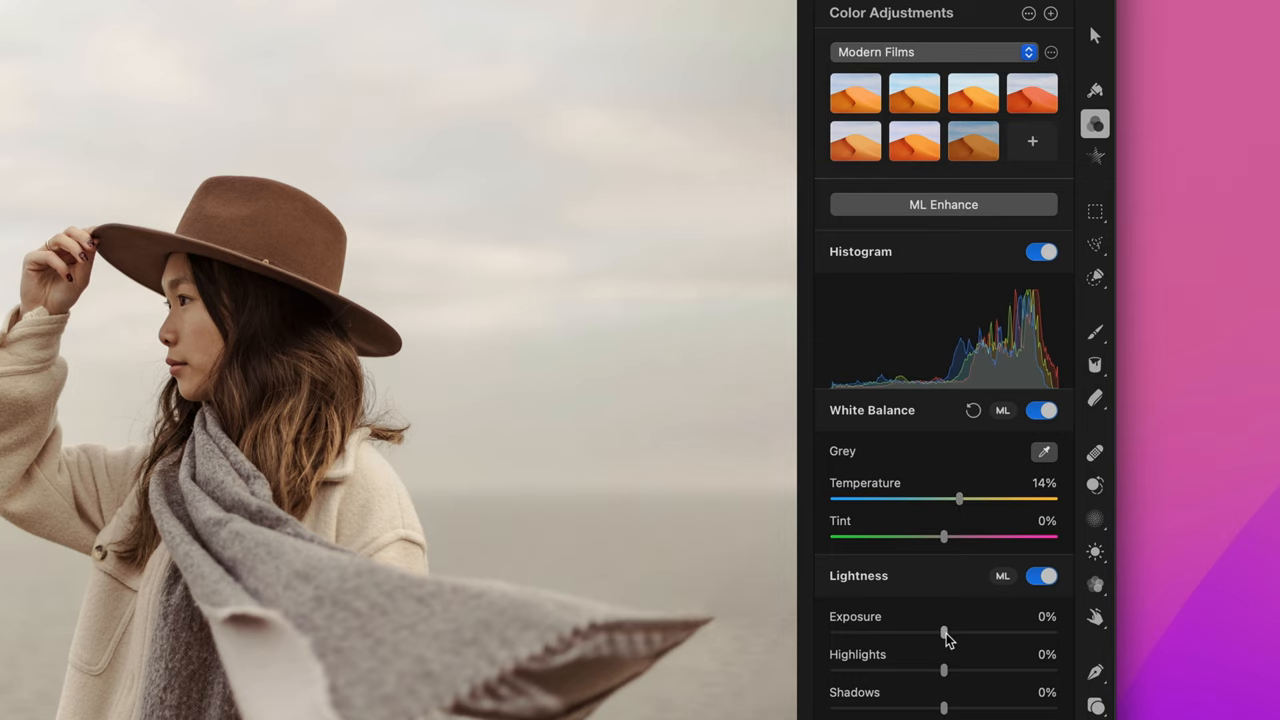
drag(944, 632, 932, 632)
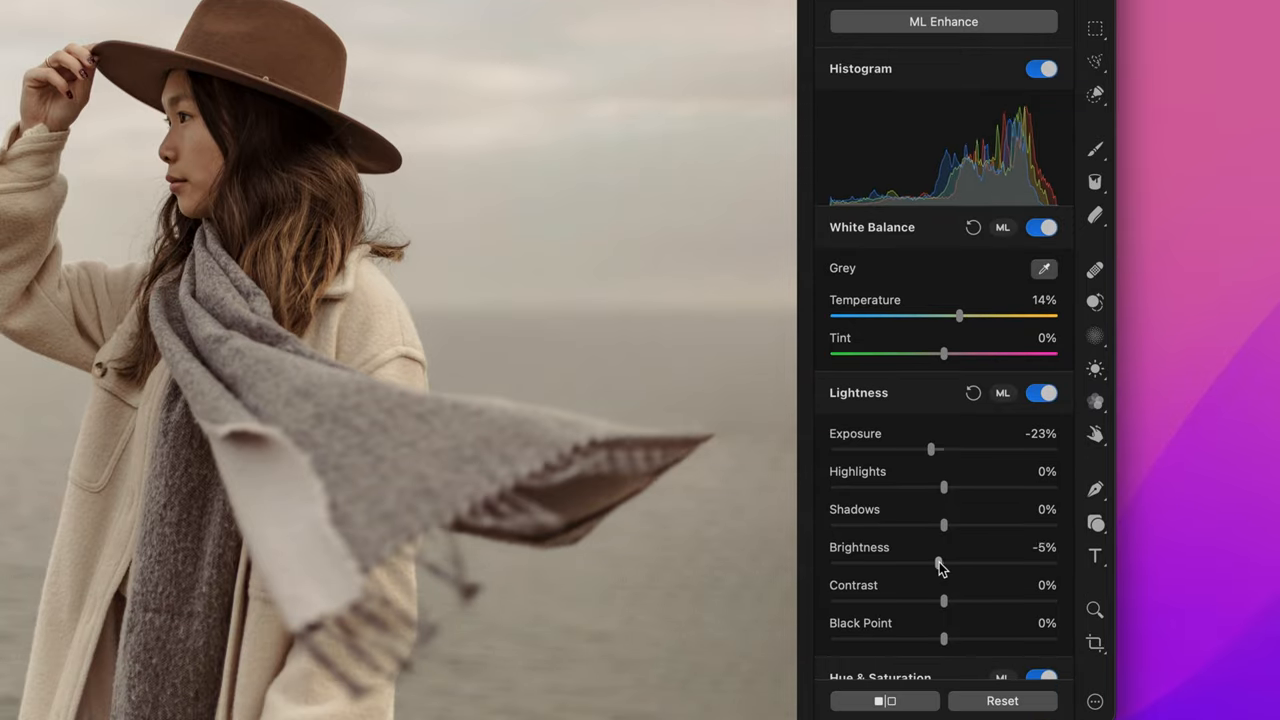
drag(936, 564, 916, 564)
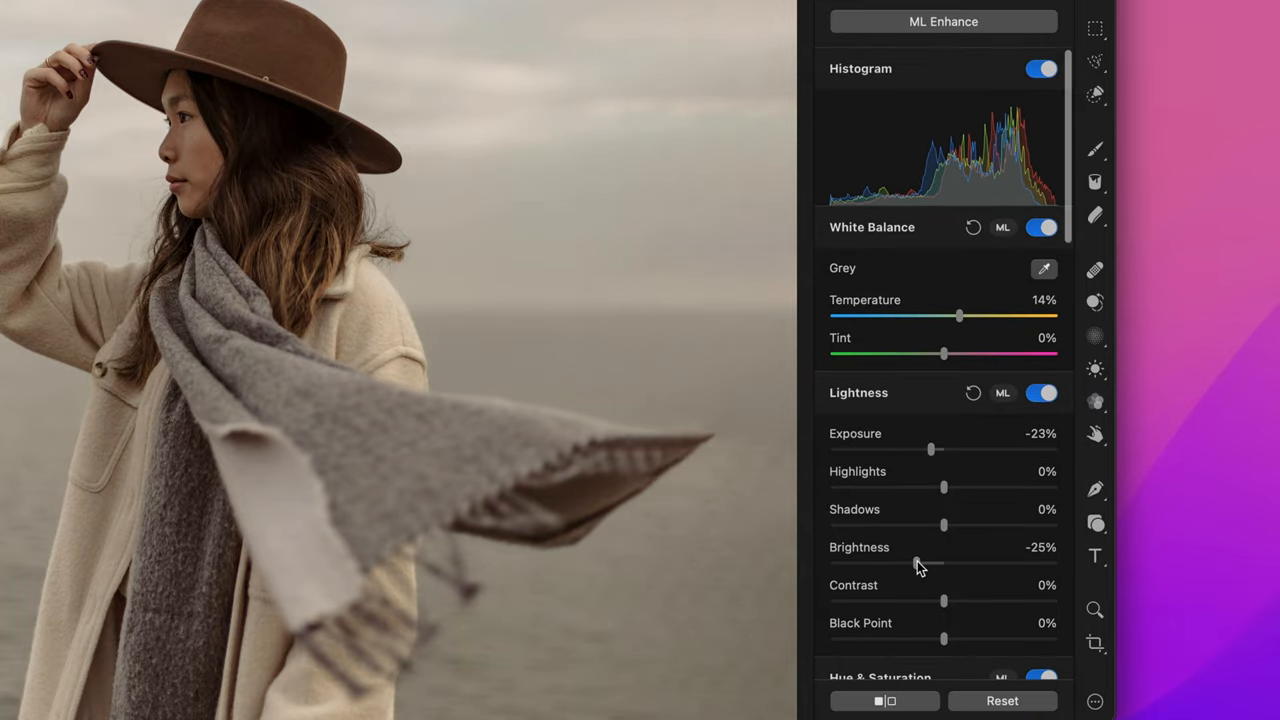
scroll(down, 3)
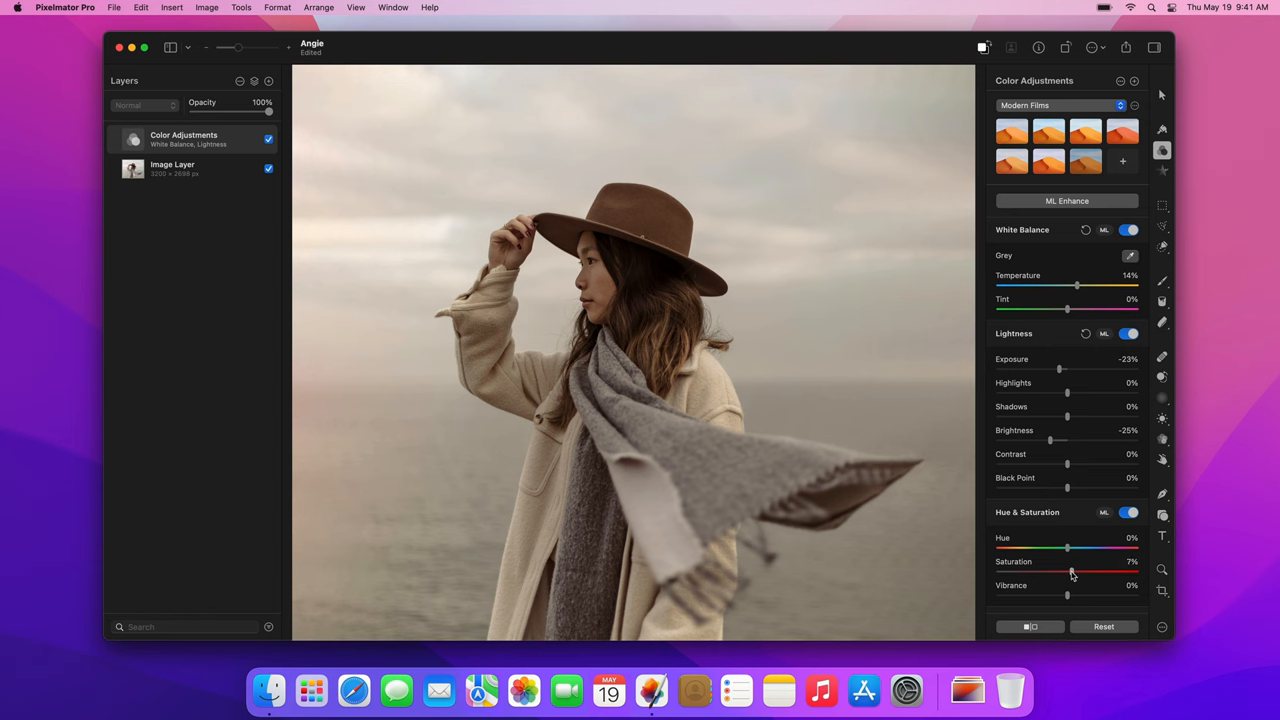
drag(1068, 572, 1076, 572)
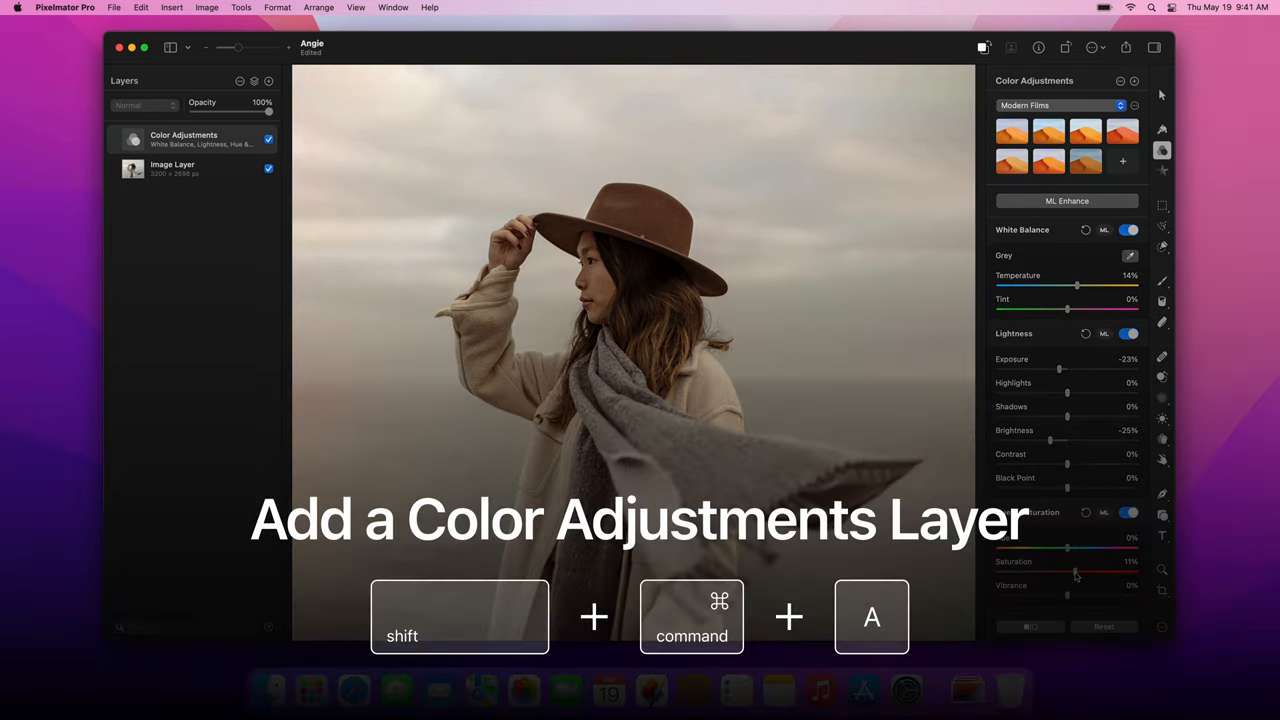
Add a second Color Adjustments layer (Shift+Cmd+A) and cool its temperature to −60%
key(shift+command+a)
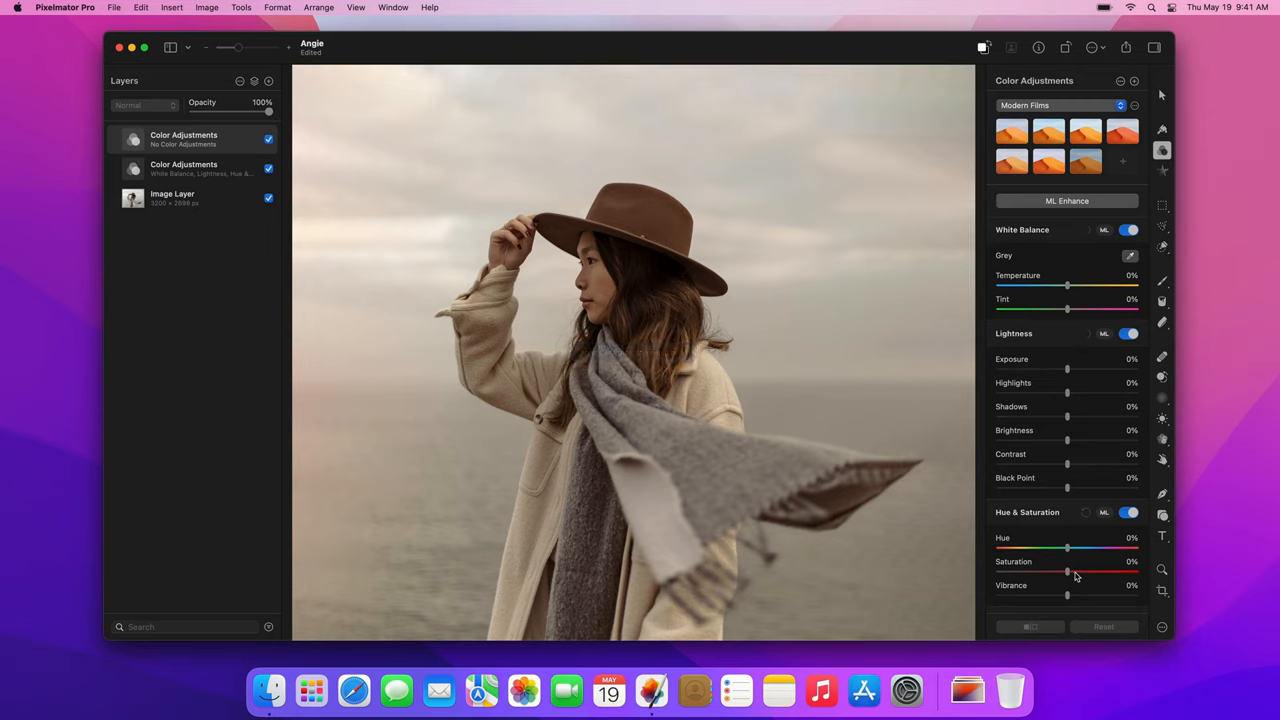
mouse_move(1070, 448)
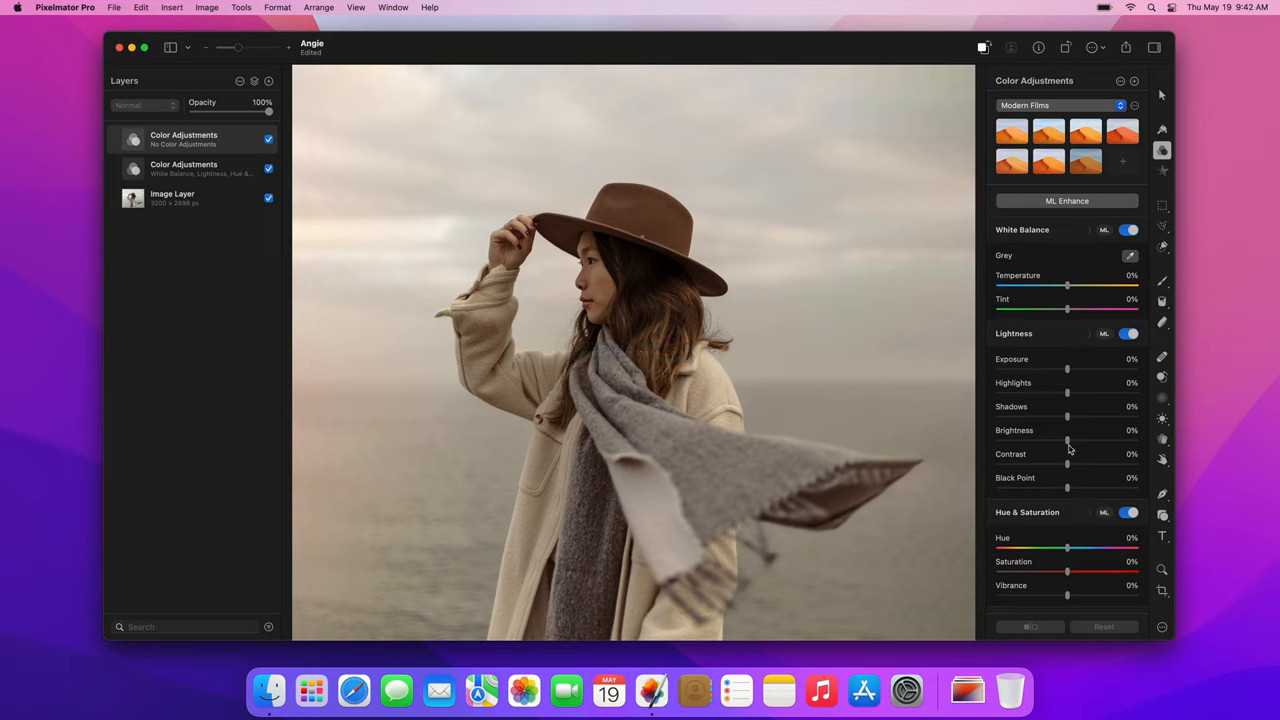
drag(1068, 286, 1056, 286)
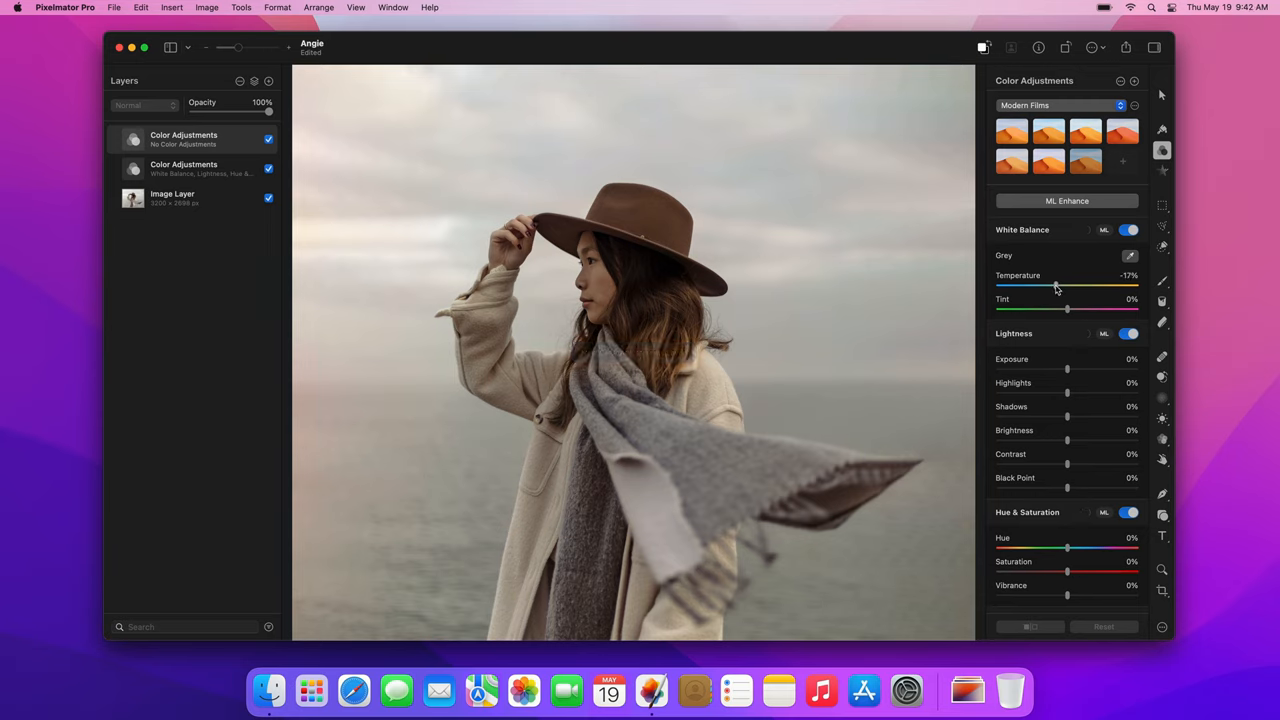
drag(1056, 288, 1024, 288)
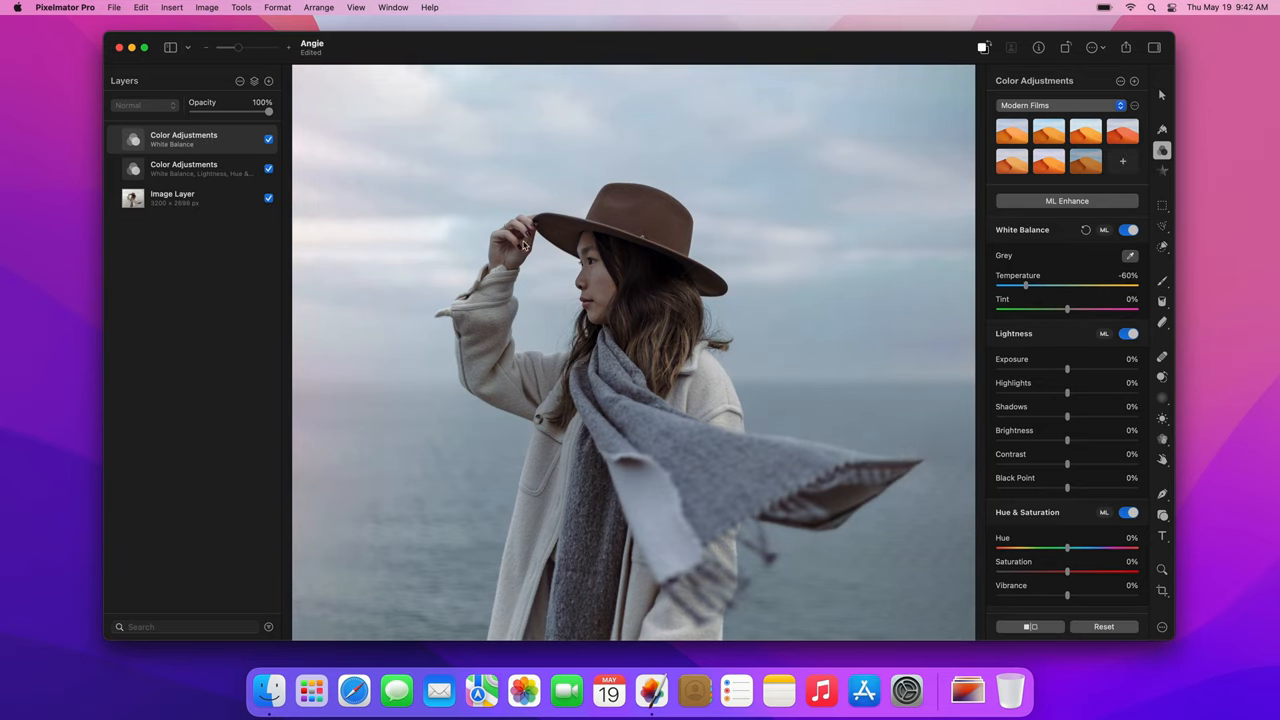
Attach a mask to the cooling Color Adjustments layer, ready for brush painting
right_click(184, 140)
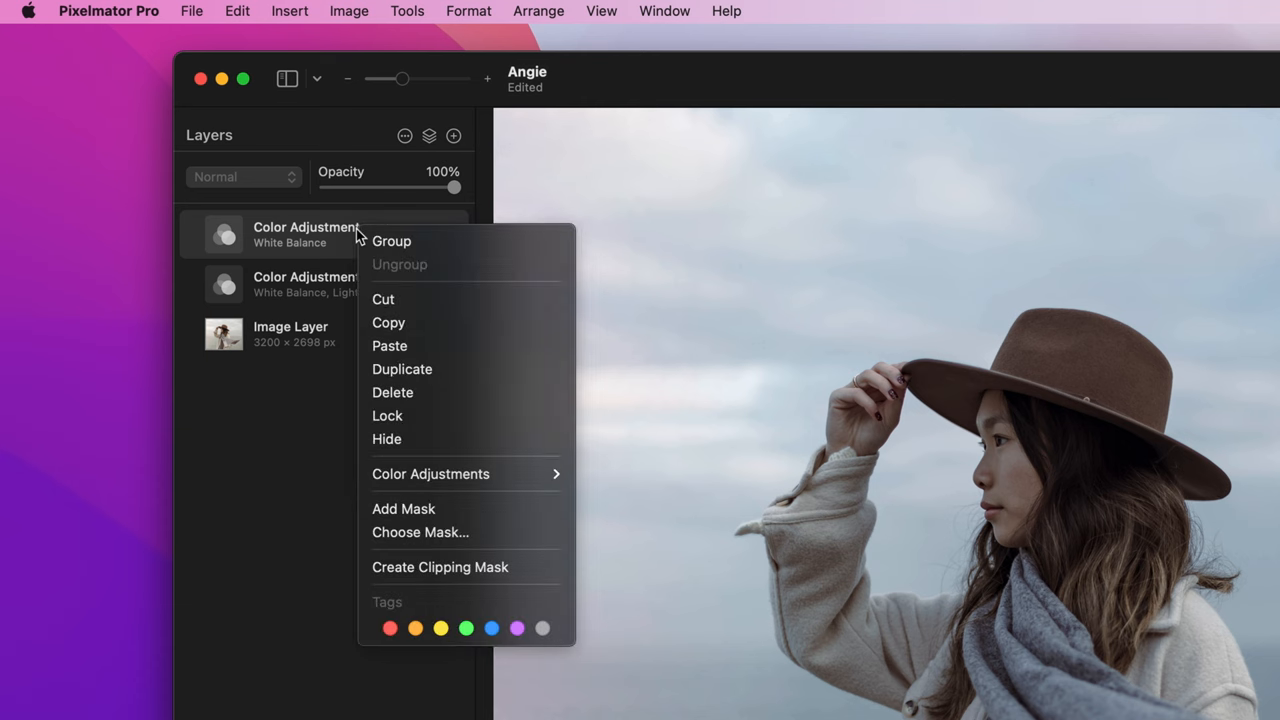
mouse_move(404, 510)
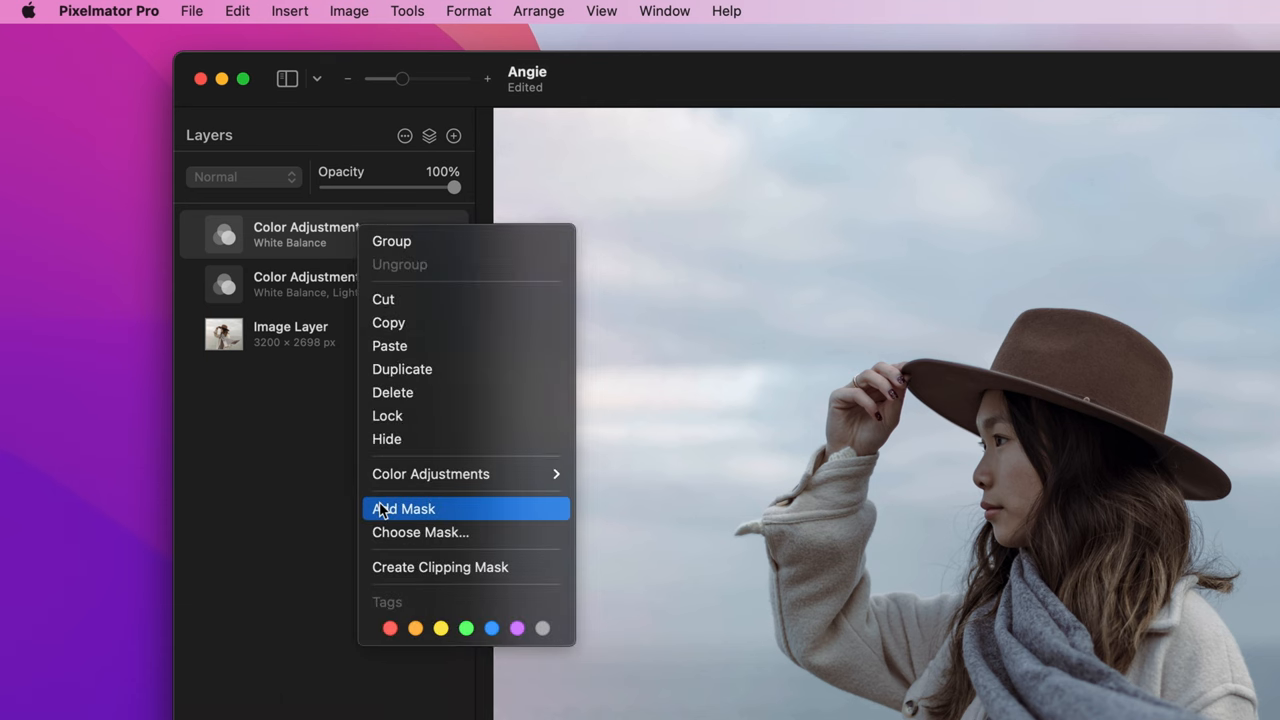
click(404, 510)
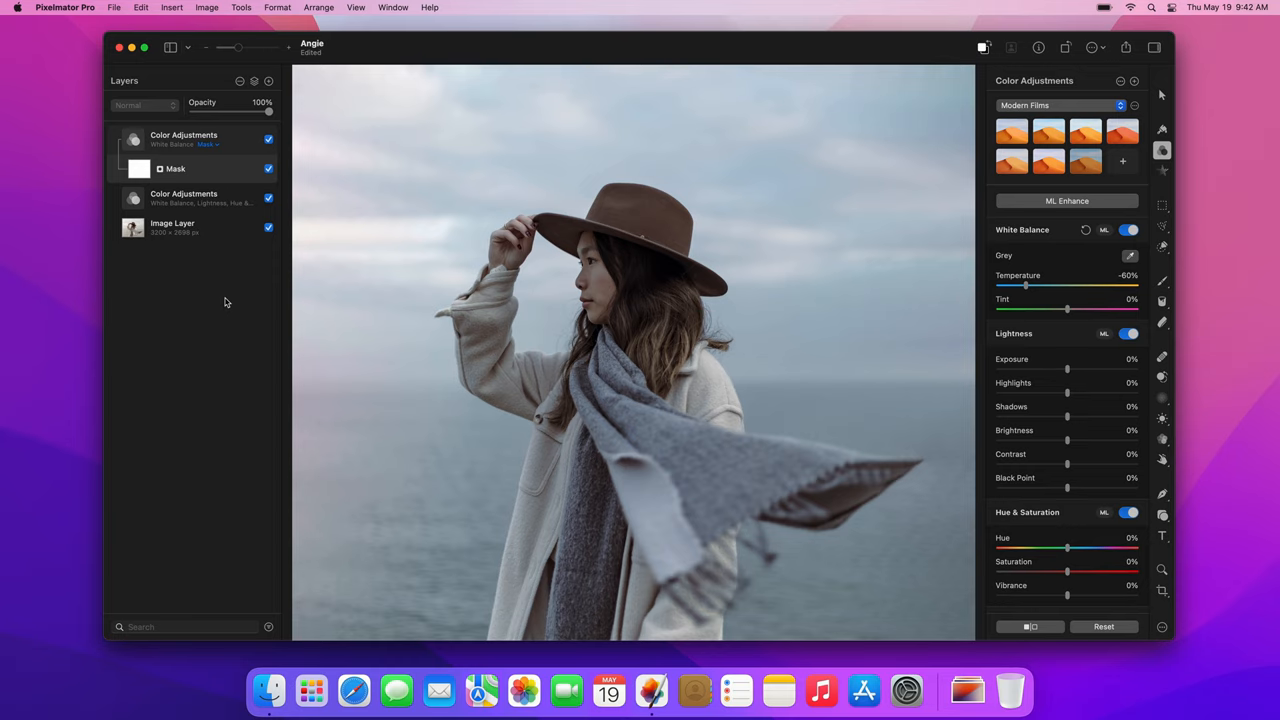
key(b)
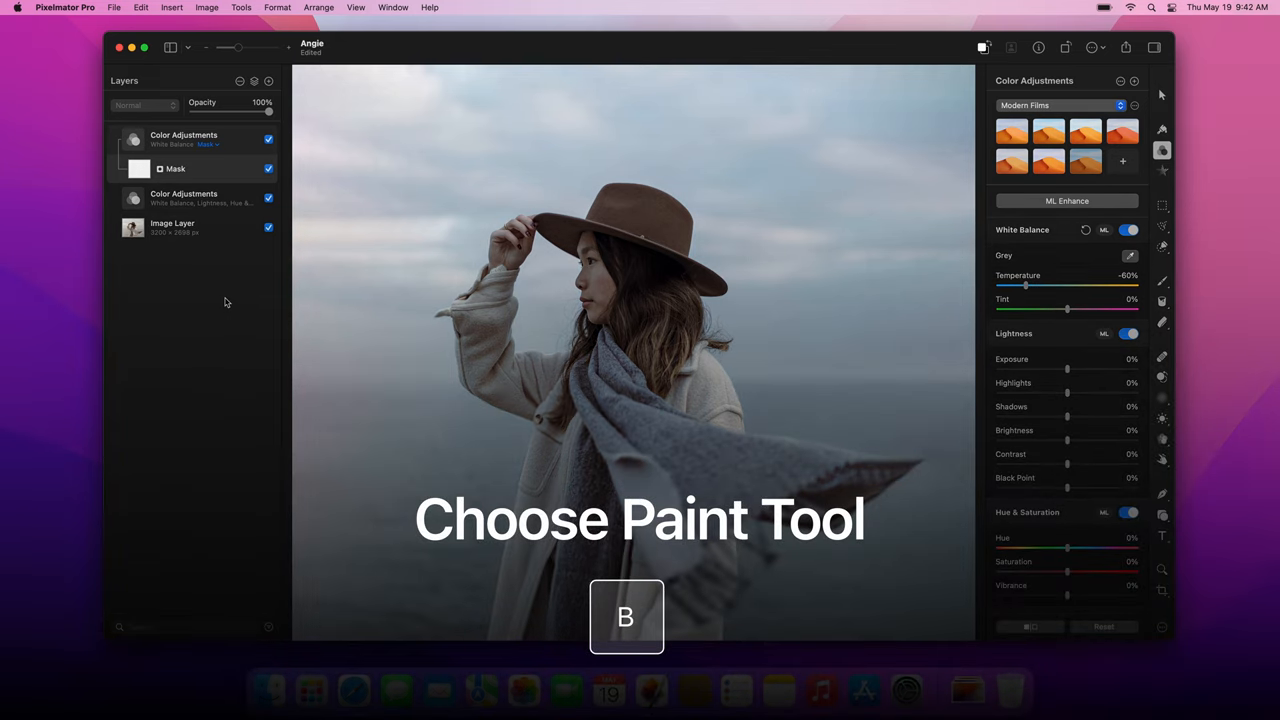
Choose the Soft Basic brush at 100% opacity and reset paint colours to black/white defaults
key(b)
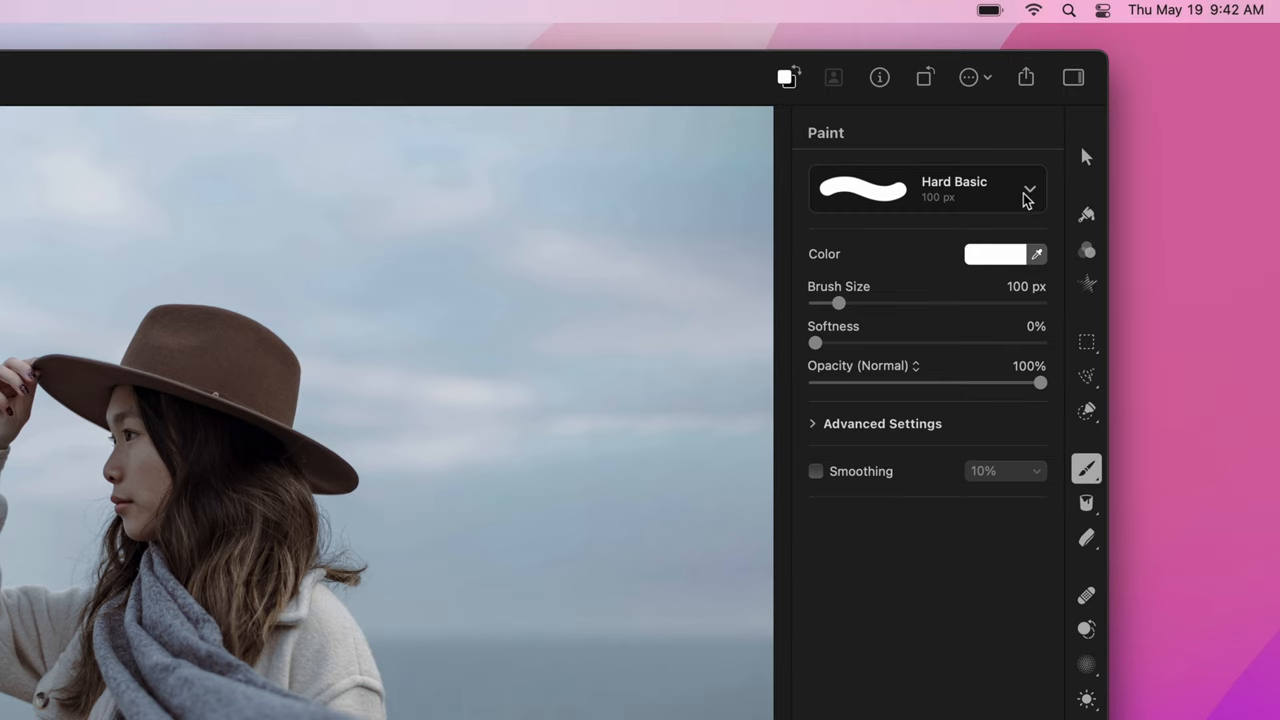
click(1028, 188)
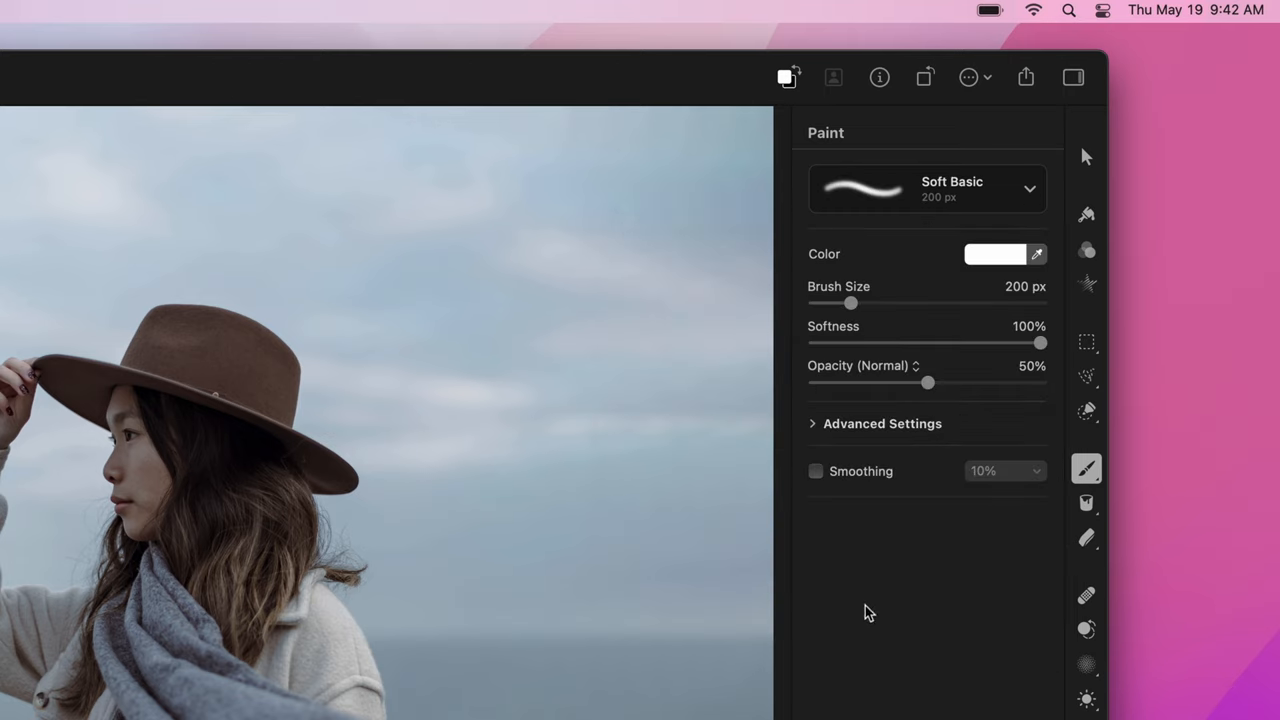
drag(928, 384, 952, 384)
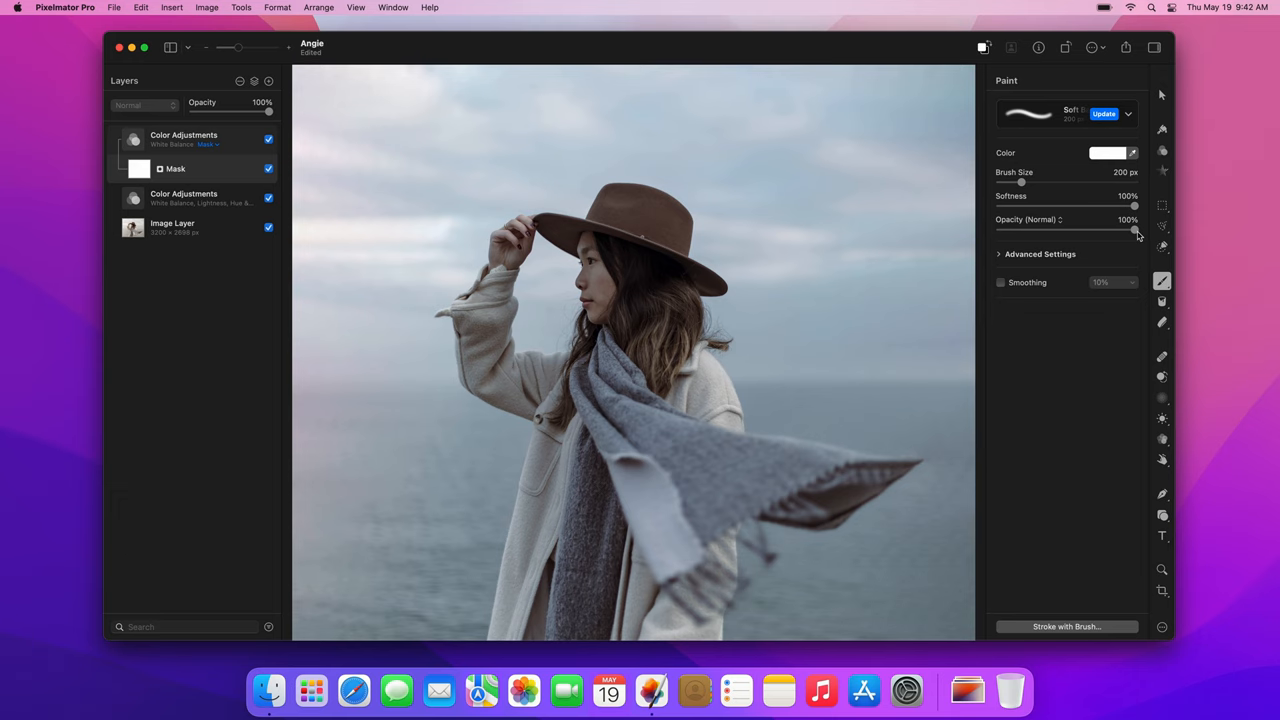
key(d)
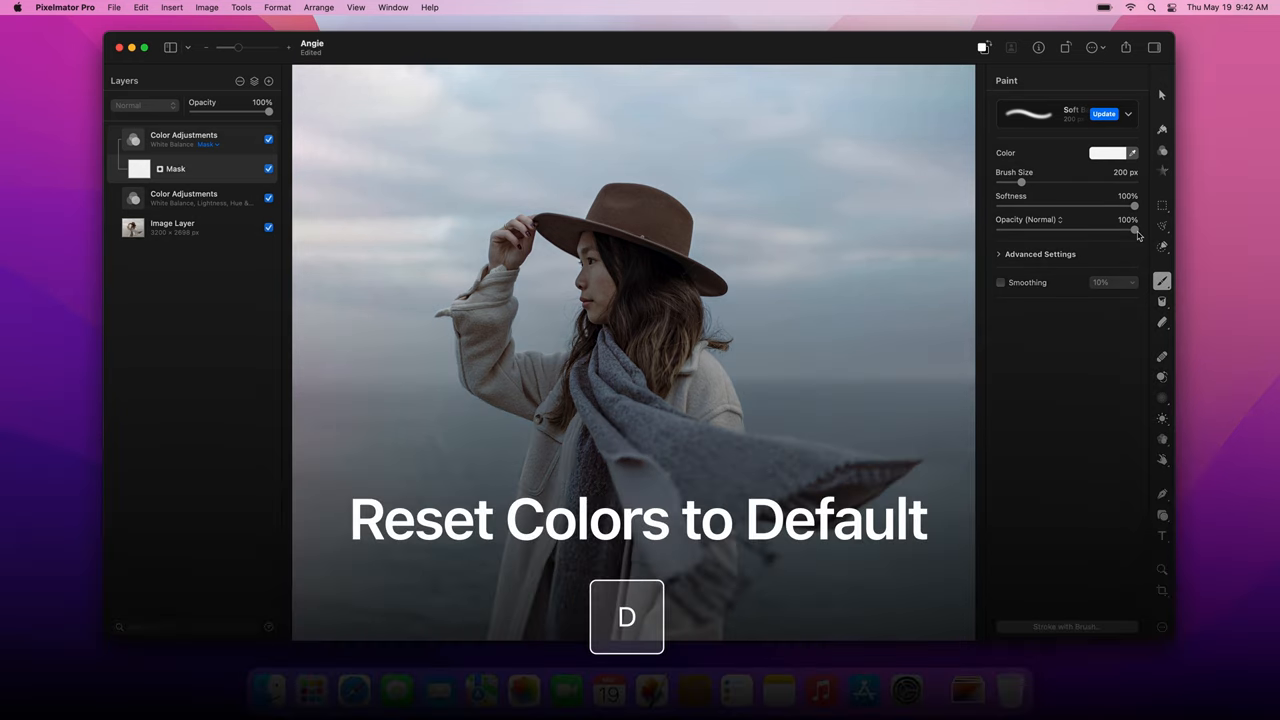
key(d)
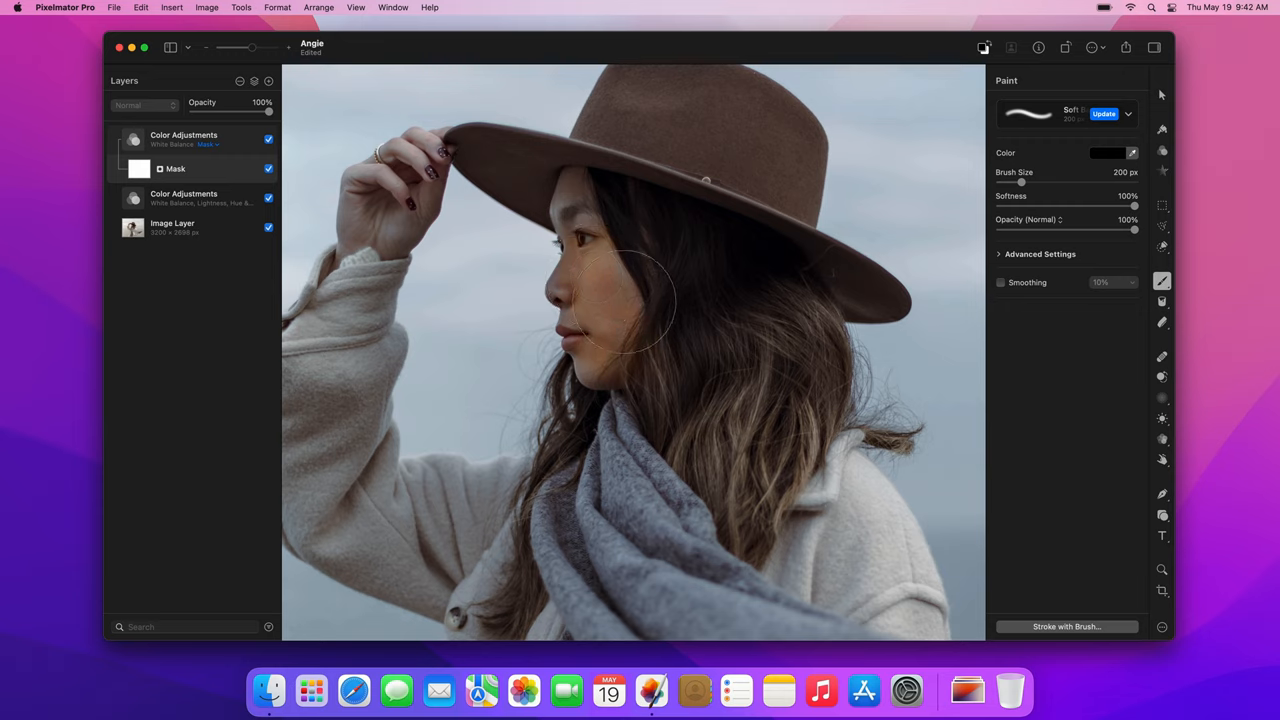
mouse_move(588, 212)
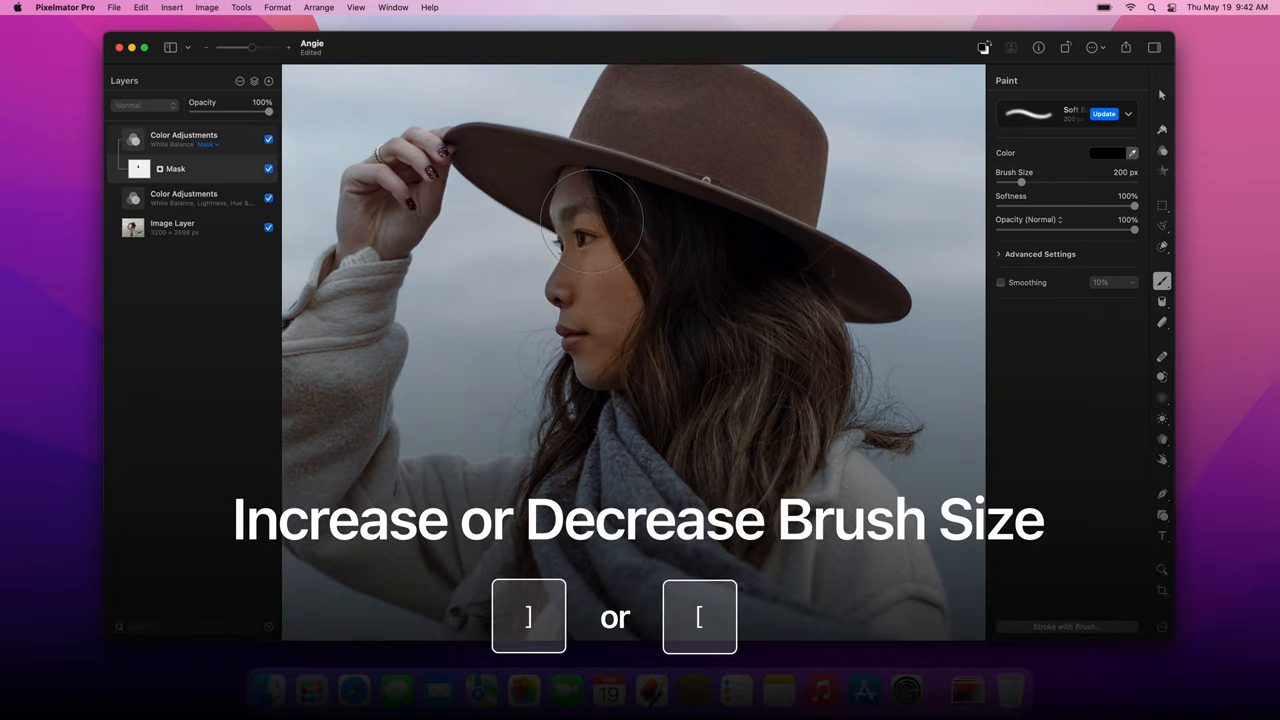
Shrink the brush and paint the woman black in the mask so the blue grade spares her
key([)
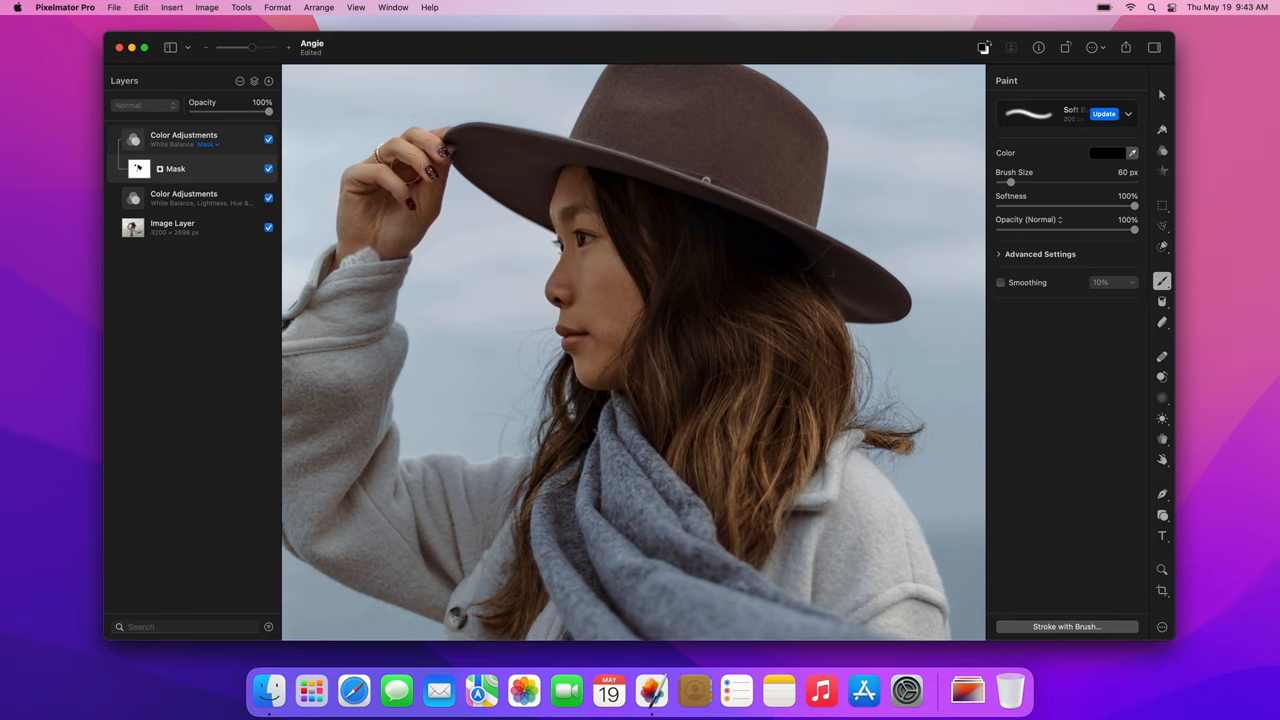
mouse_move(388, 238)
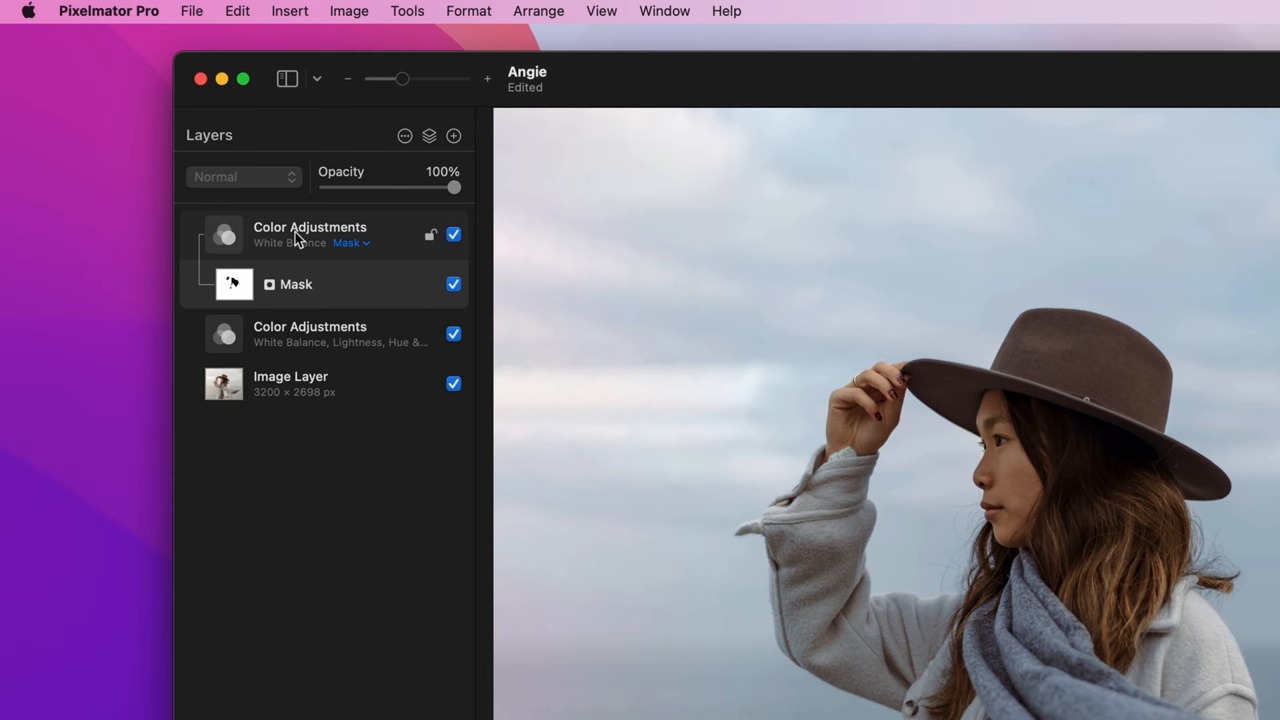
Duplicate the masked White Balance layer and reset the copy's adjustments
right_click(300, 236)
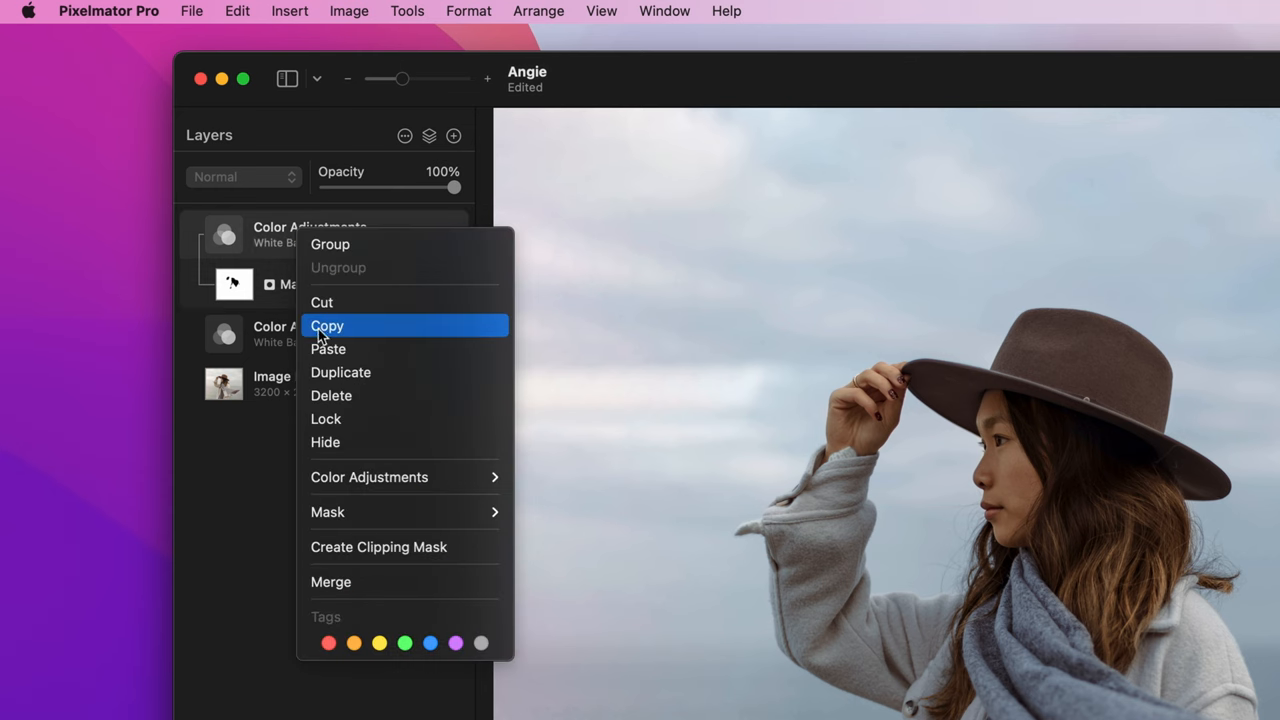
click(340, 372)
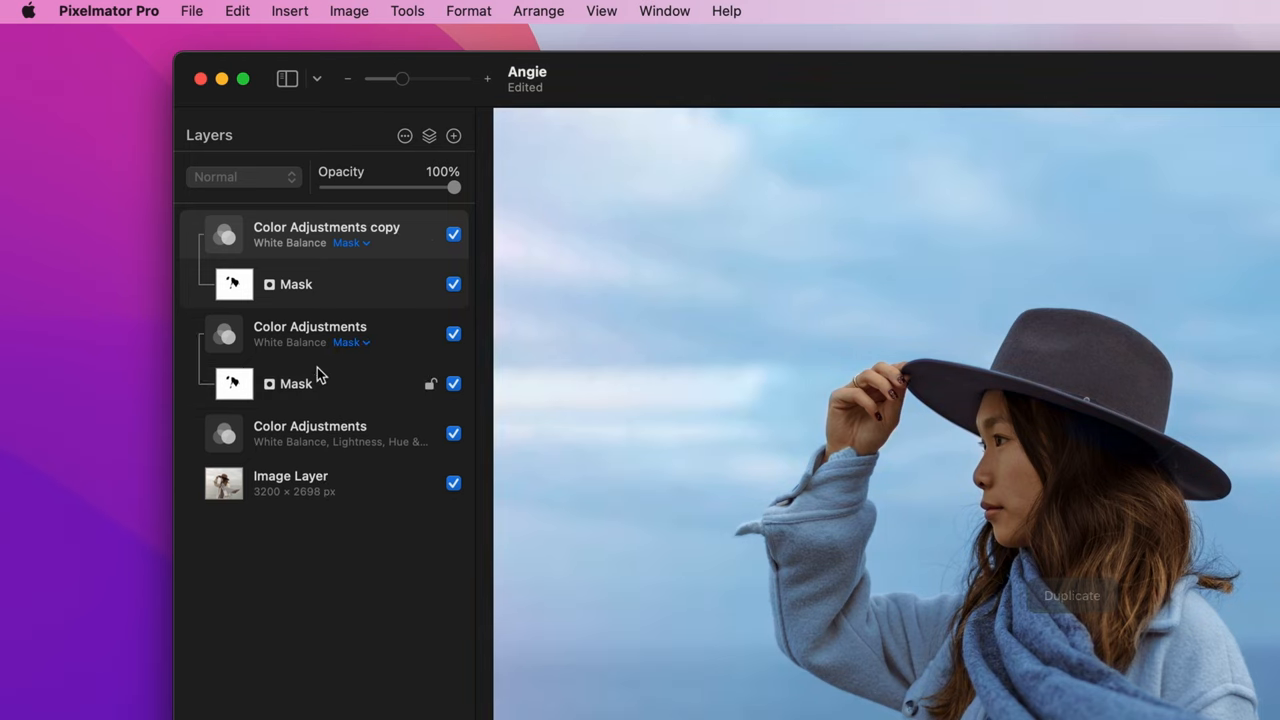
right_click(324, 234)
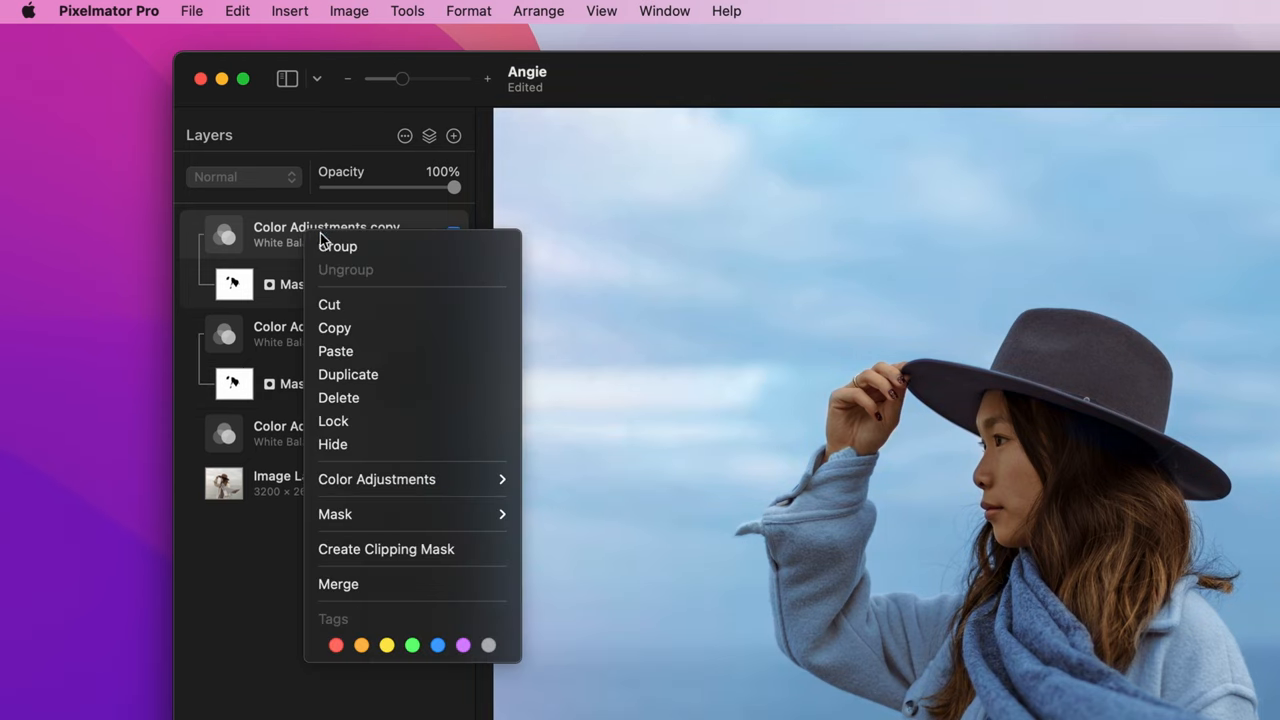
mouse_move(376, 480)
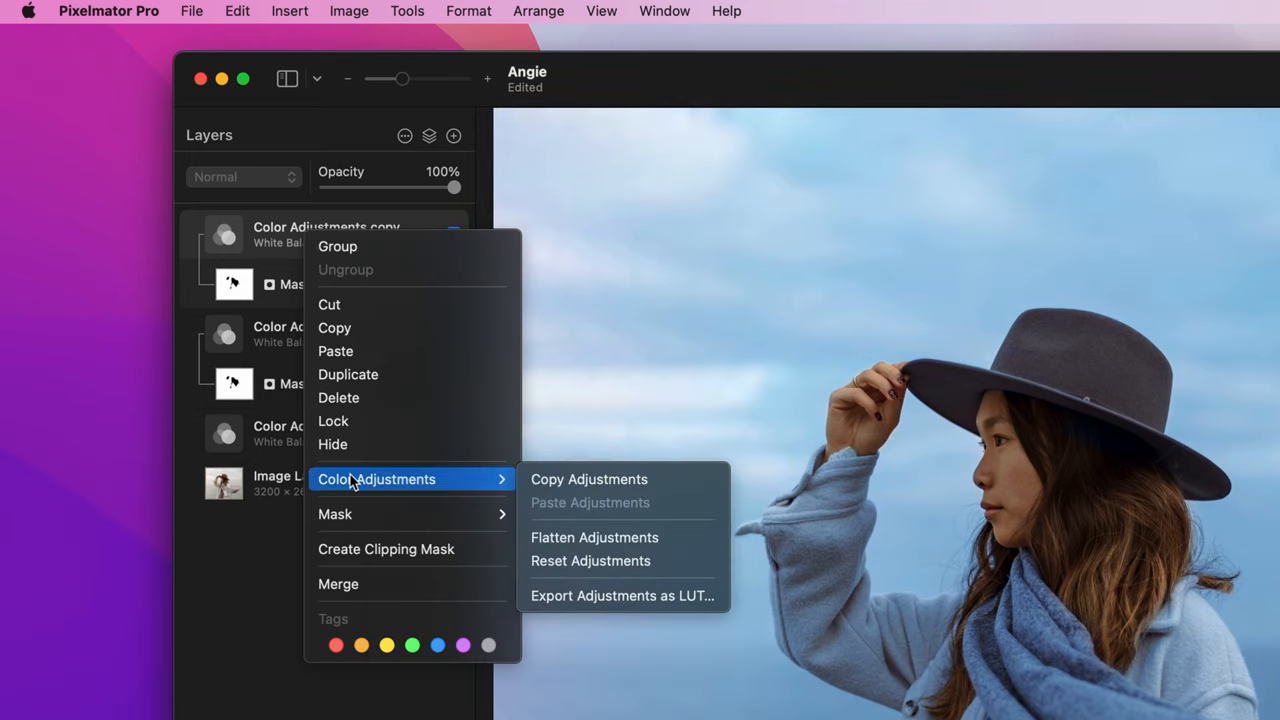
mouse_move(590, 560)
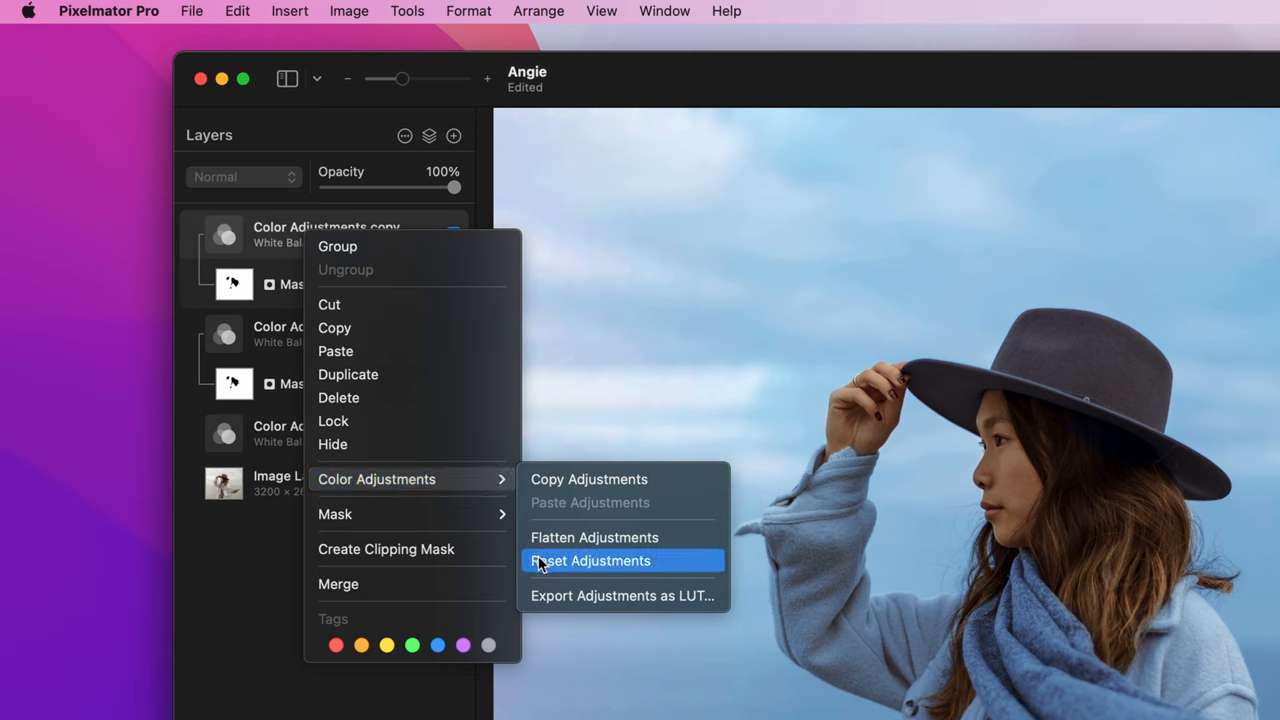
click(590, 560)
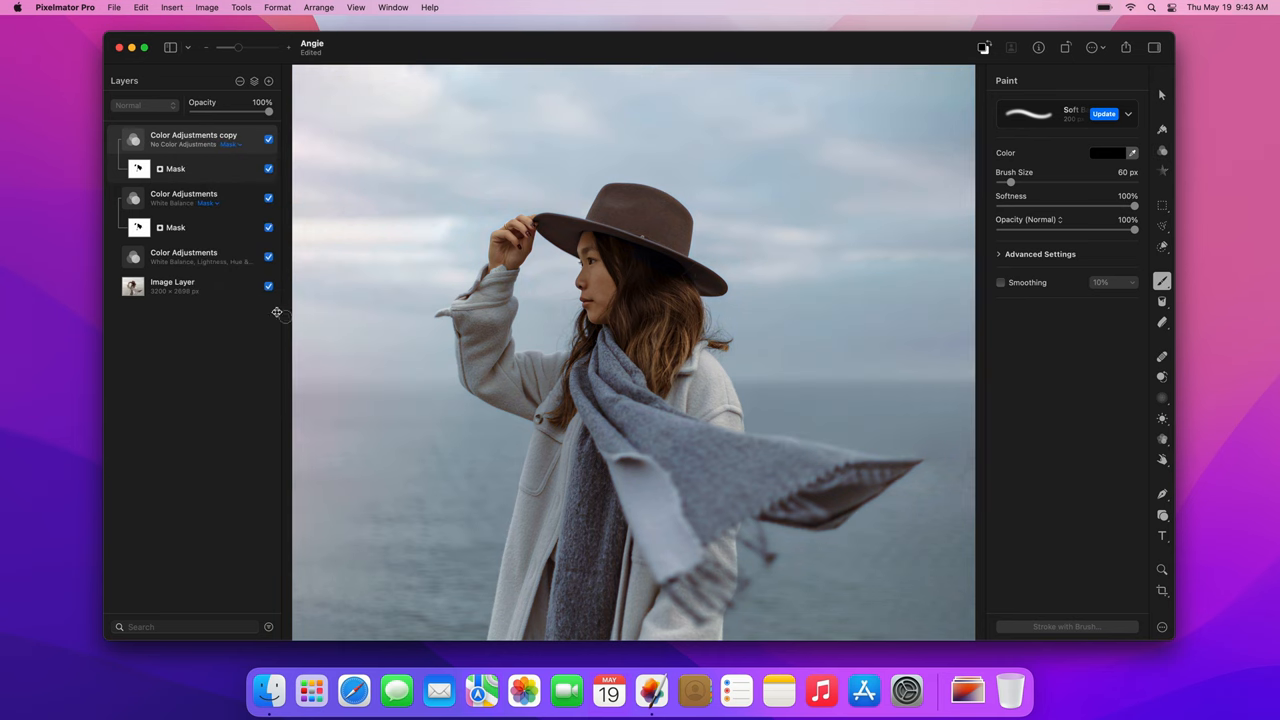
Invert the duplicated layer's mask (Cmd+I) so it covers the woman instead
key(cmd+i)
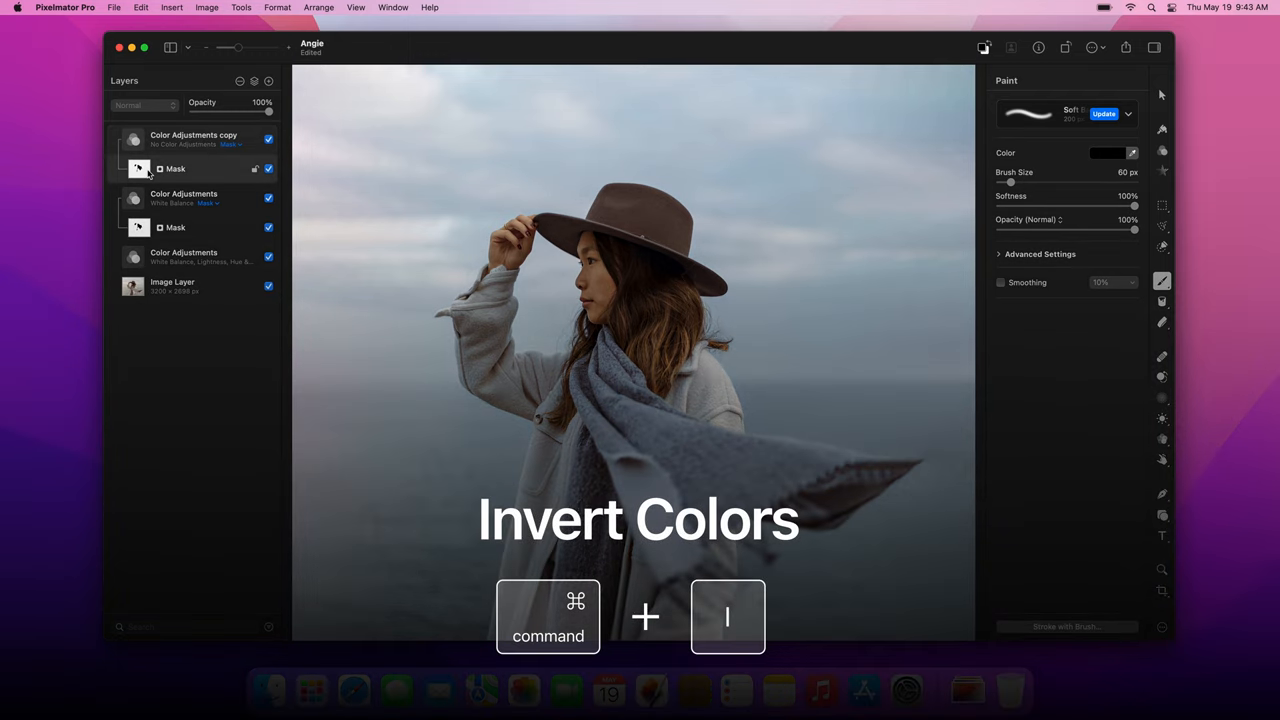
key(cmd+i)
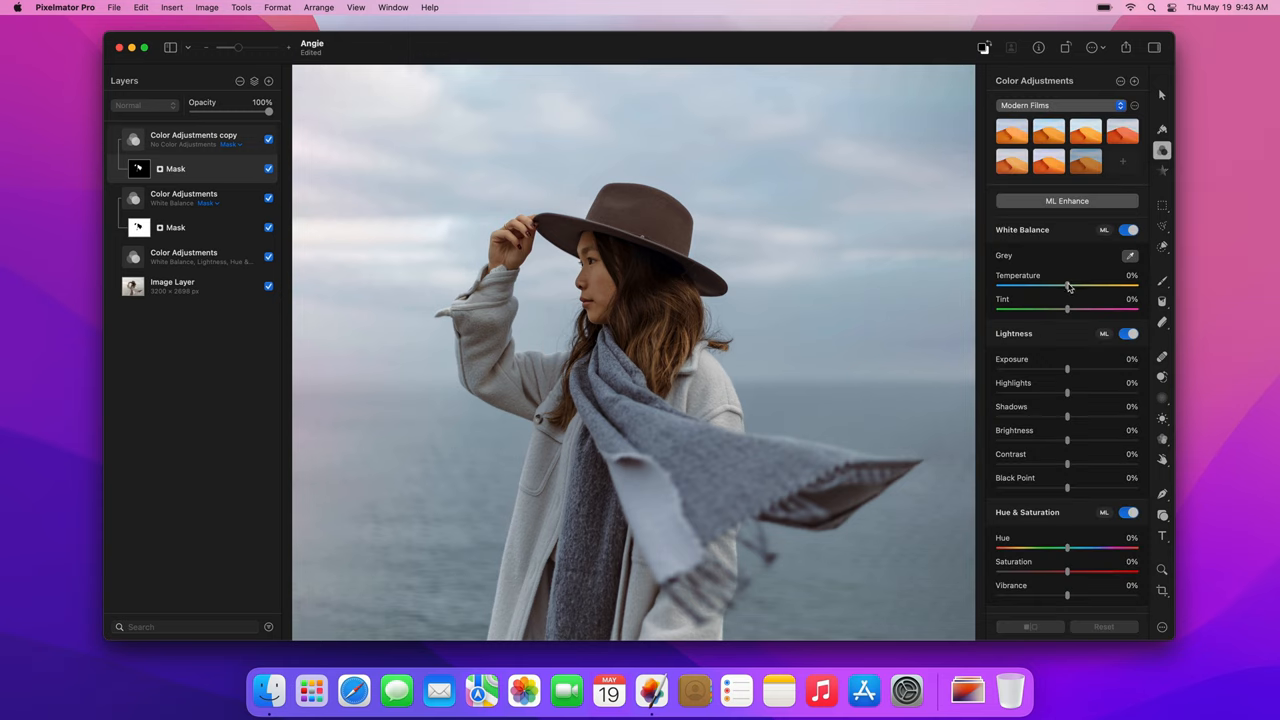
Gently raise temperature, brightness and saturation on the duplicate to warm the woman
drag(1068, 286, 1072, 286)
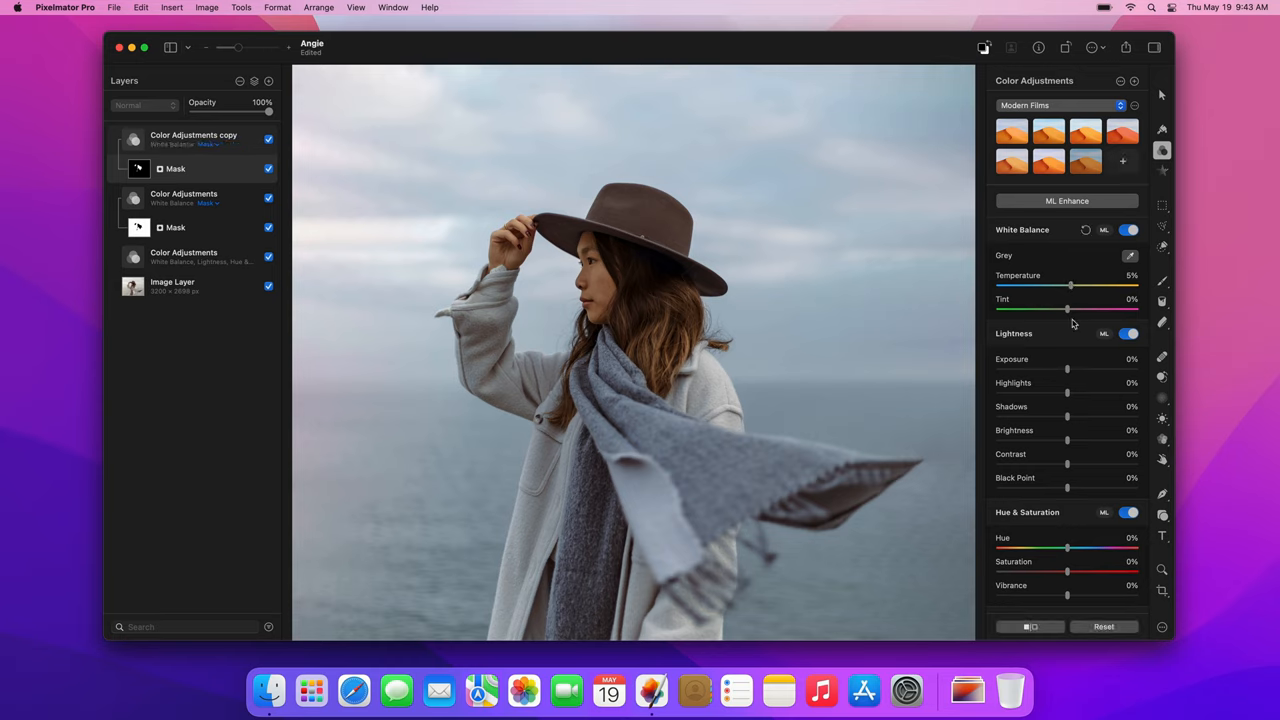
drag(1068, 418, 1070, 440)
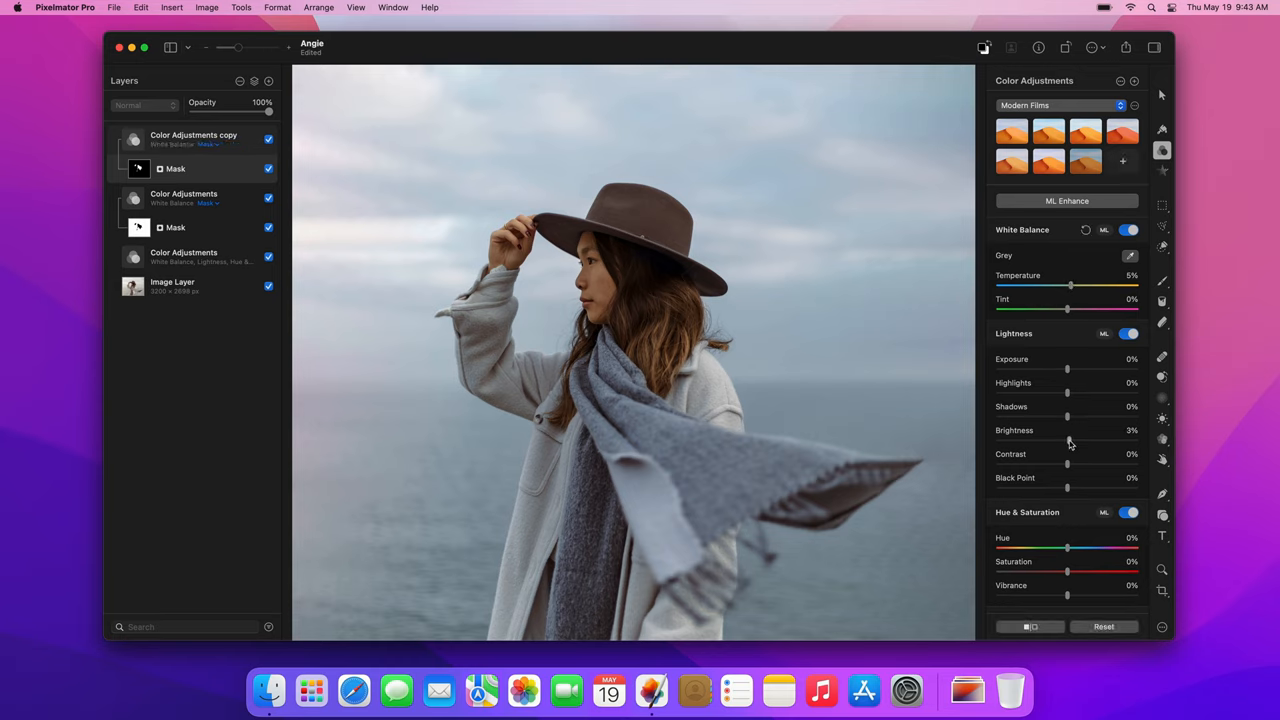
drag(1068, 440, 1072, 440)
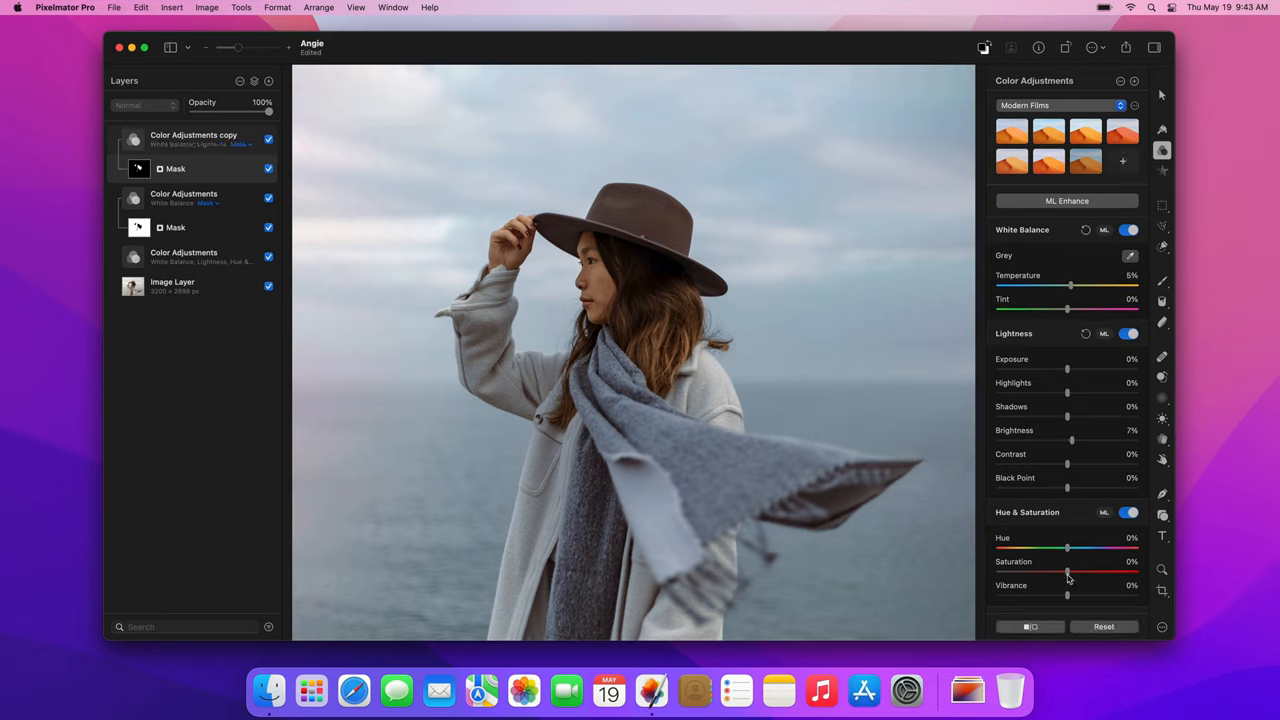
drag(1068, 596, 1076, 596)
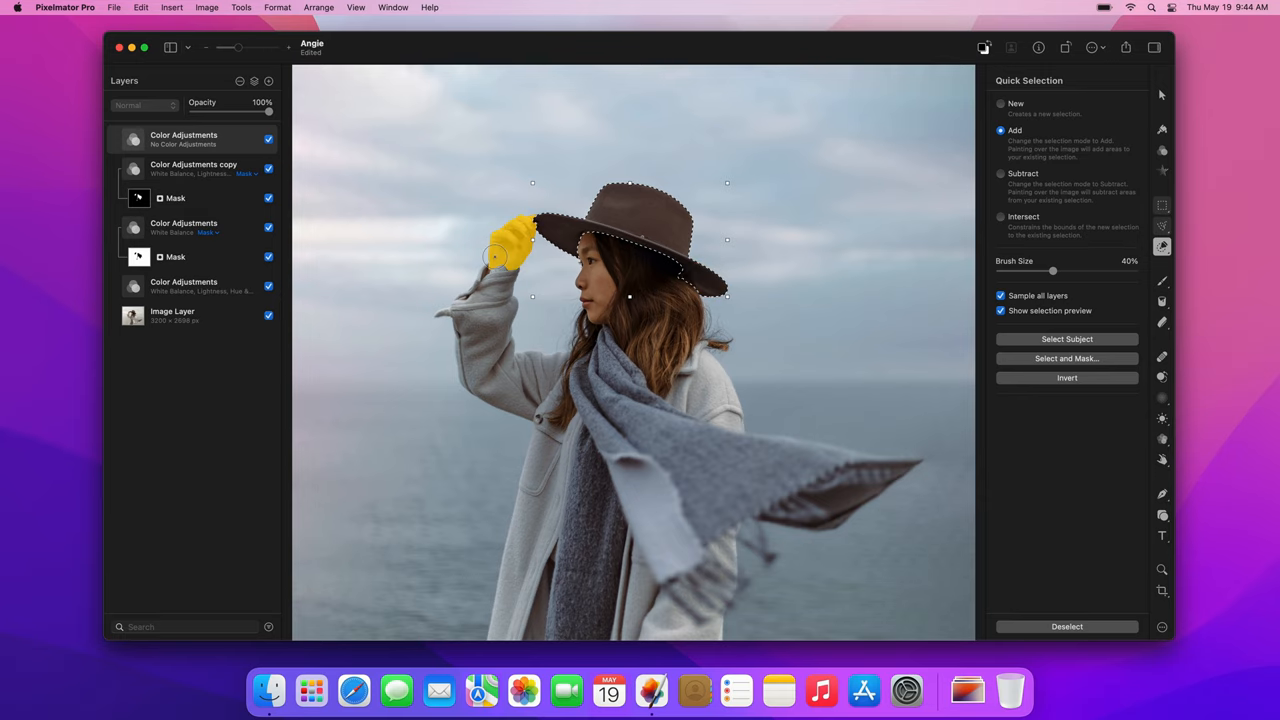
Mask the new layer to the subject selection and warm the hat: temperature 30%, saturation 32%
right_click(184, 138)
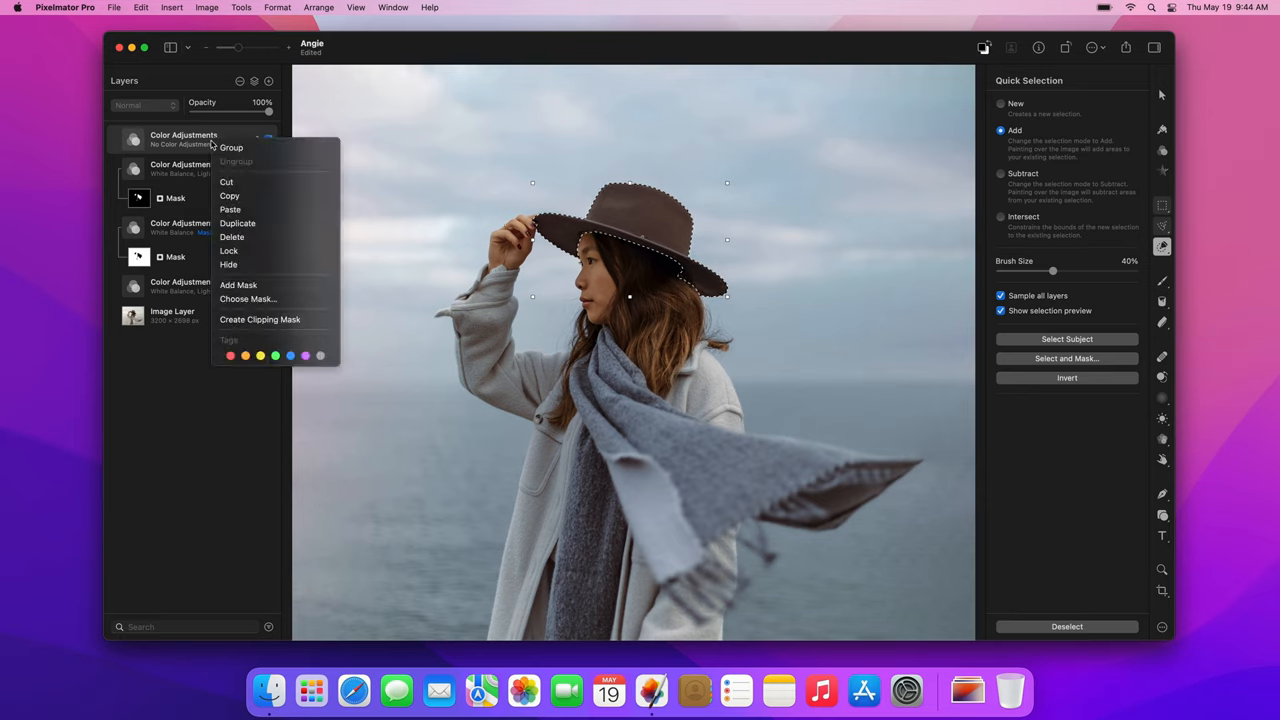
mouse_move(238, 284)
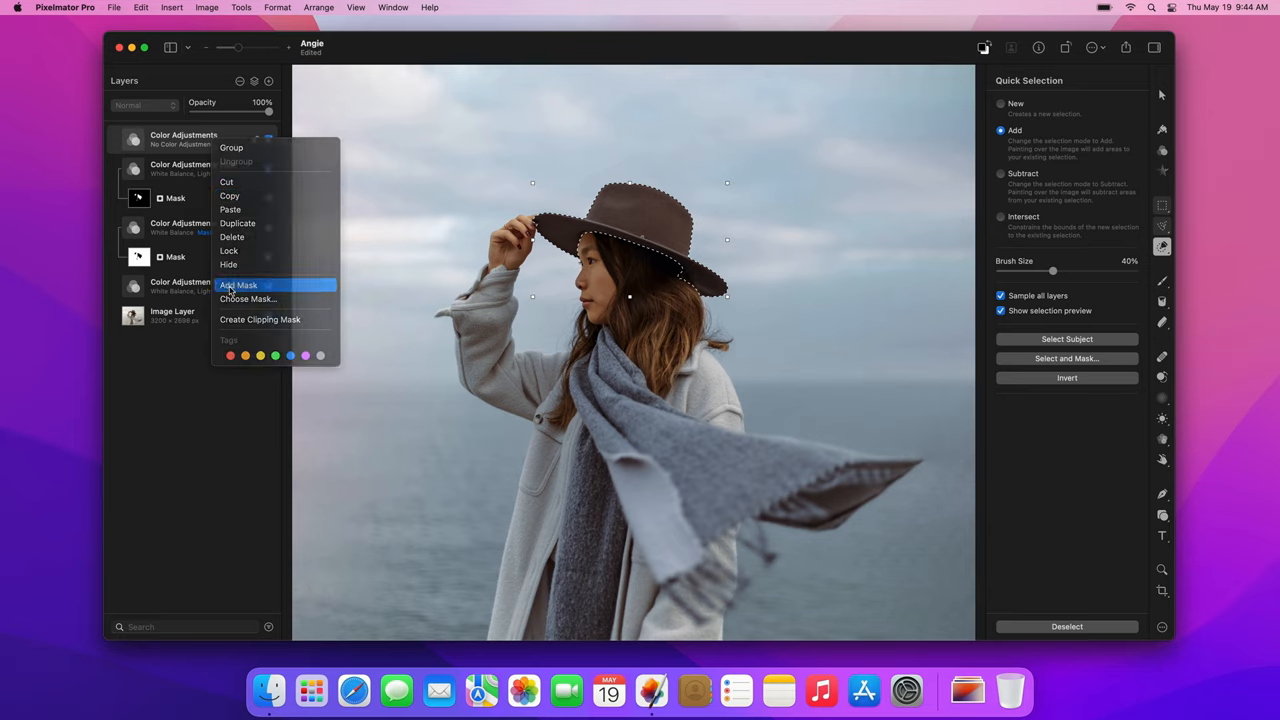
click(238, 284)
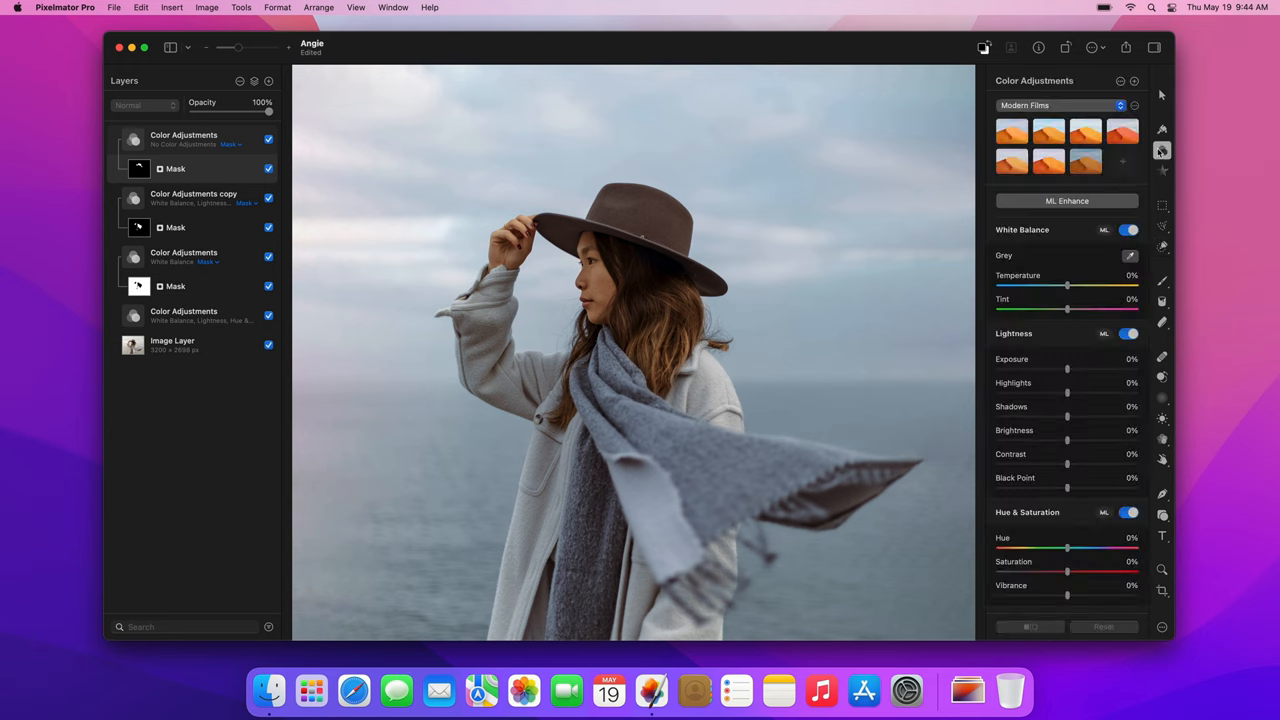
drag(1068, 286, 1070, 286)
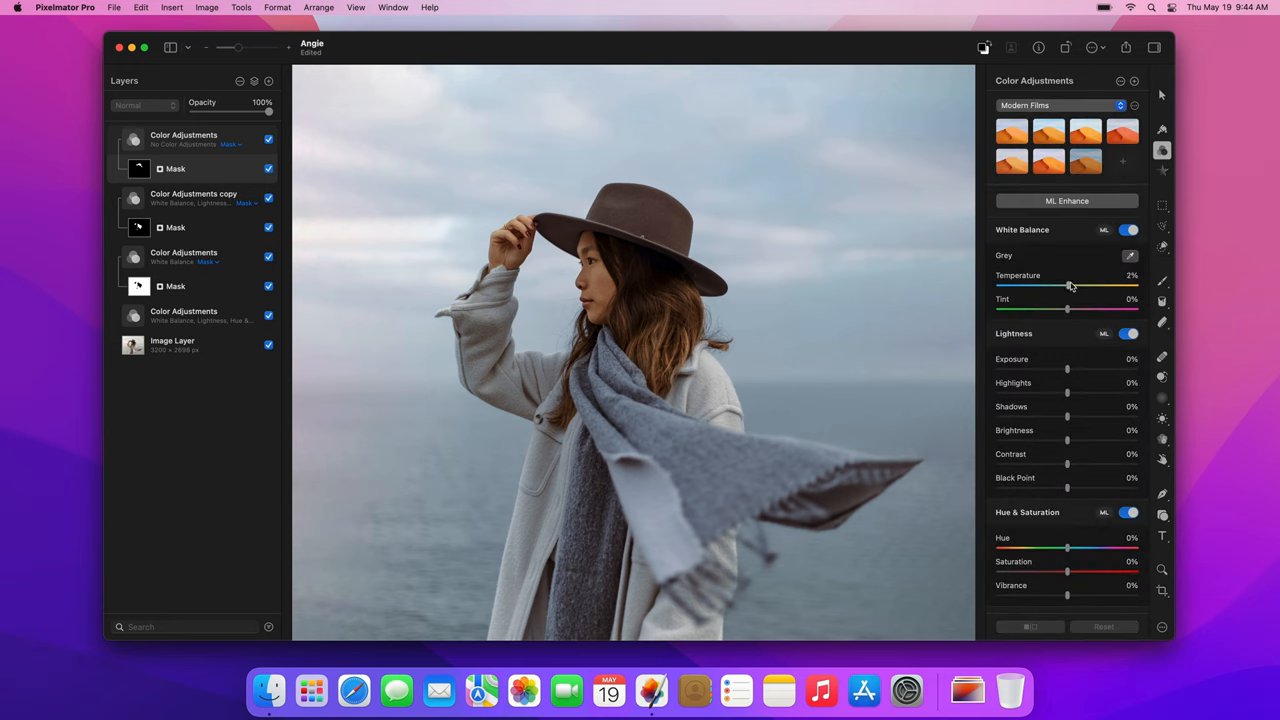
drag(1068, 286, 1088, 286)
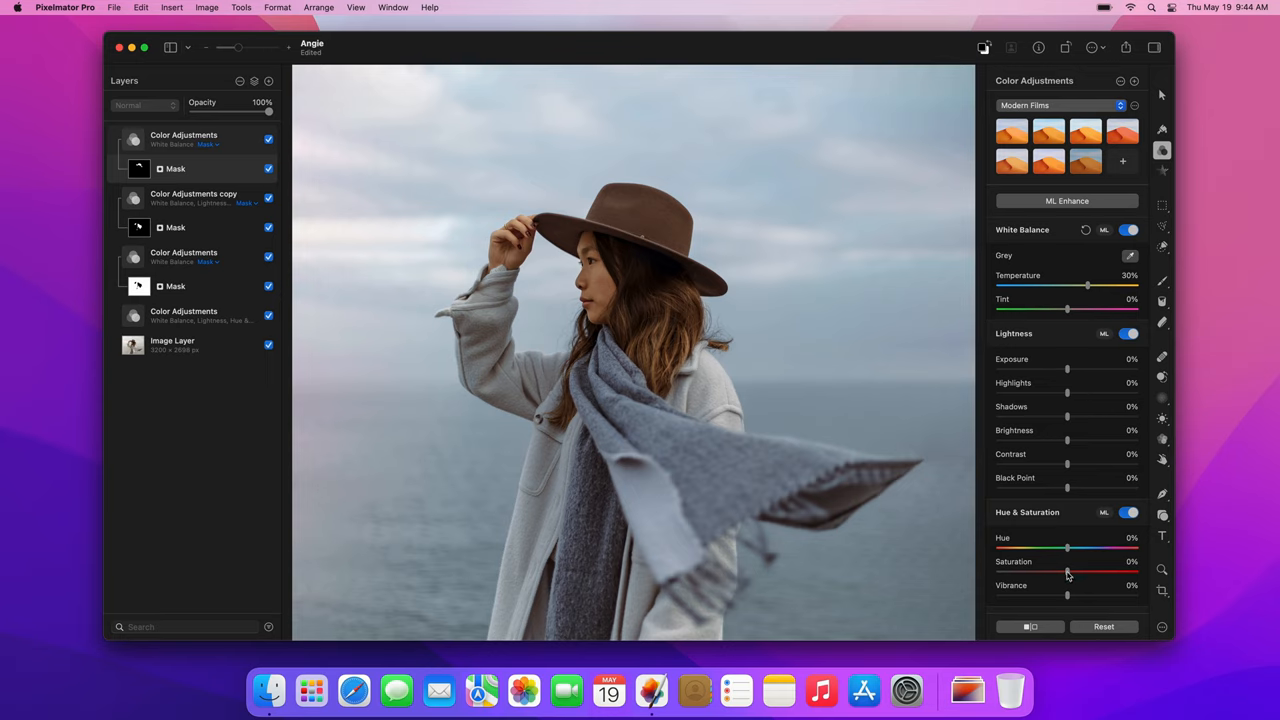
drag(1068, 572, 1090, 572)
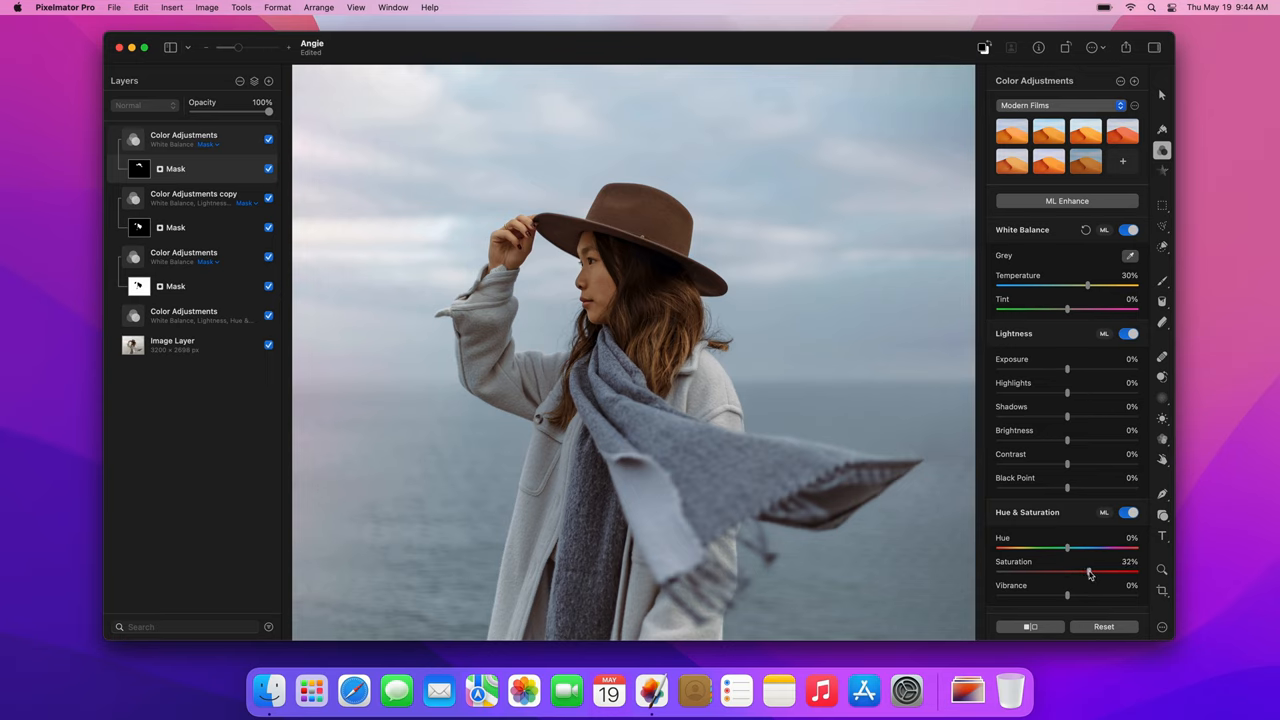
drag(1088, 572, 1092, 572)
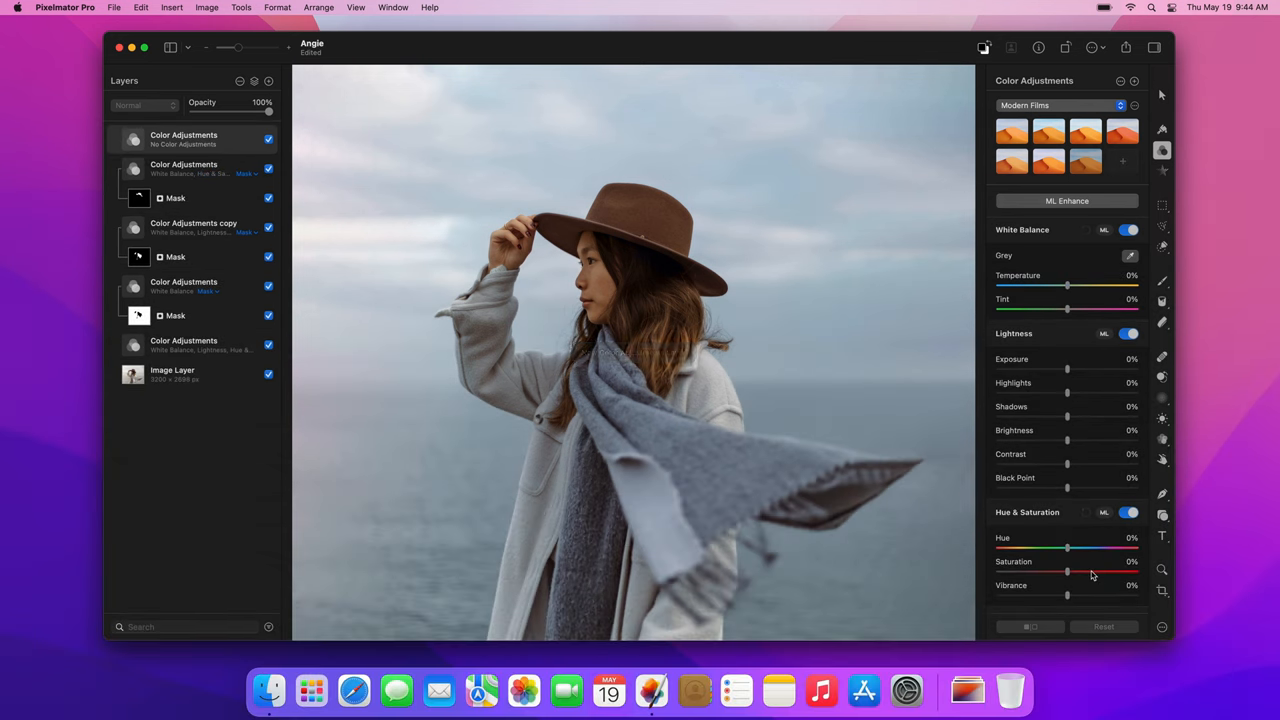
Drag the Color Balance Midtones wheel toward blue for a cold teal cast over the photo
scroll(down, 3)
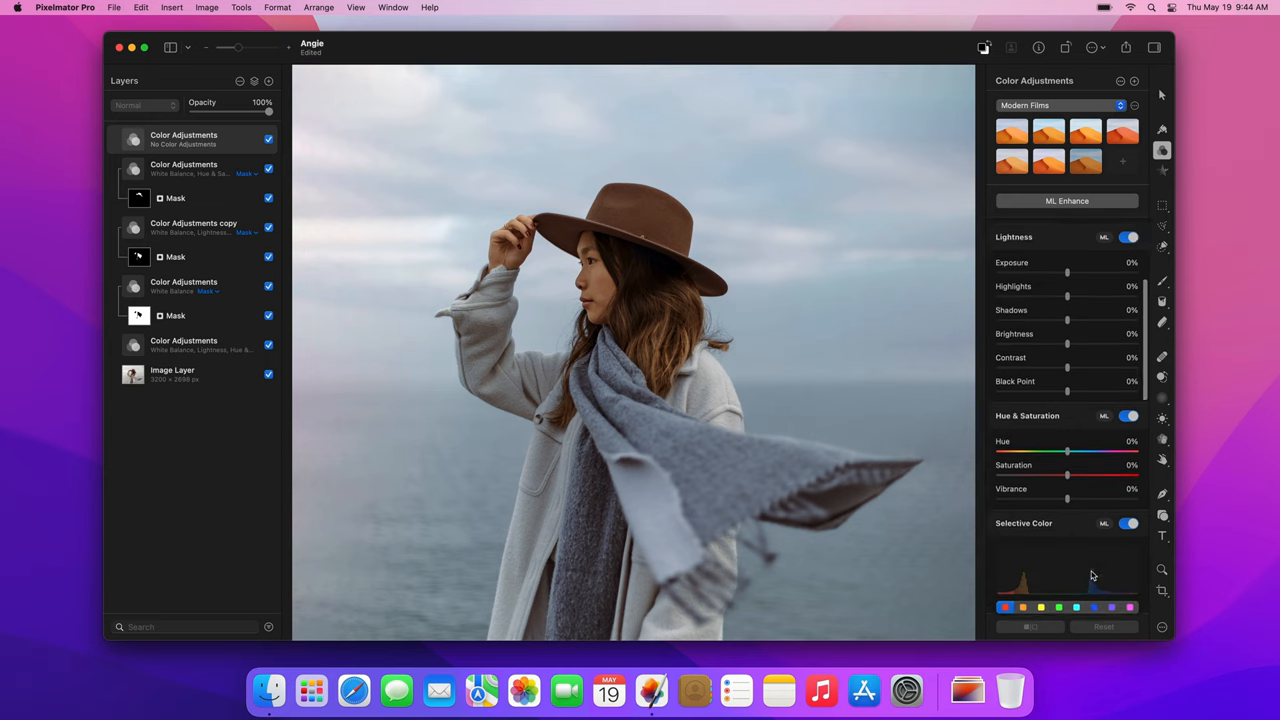
scroll(down, 3)
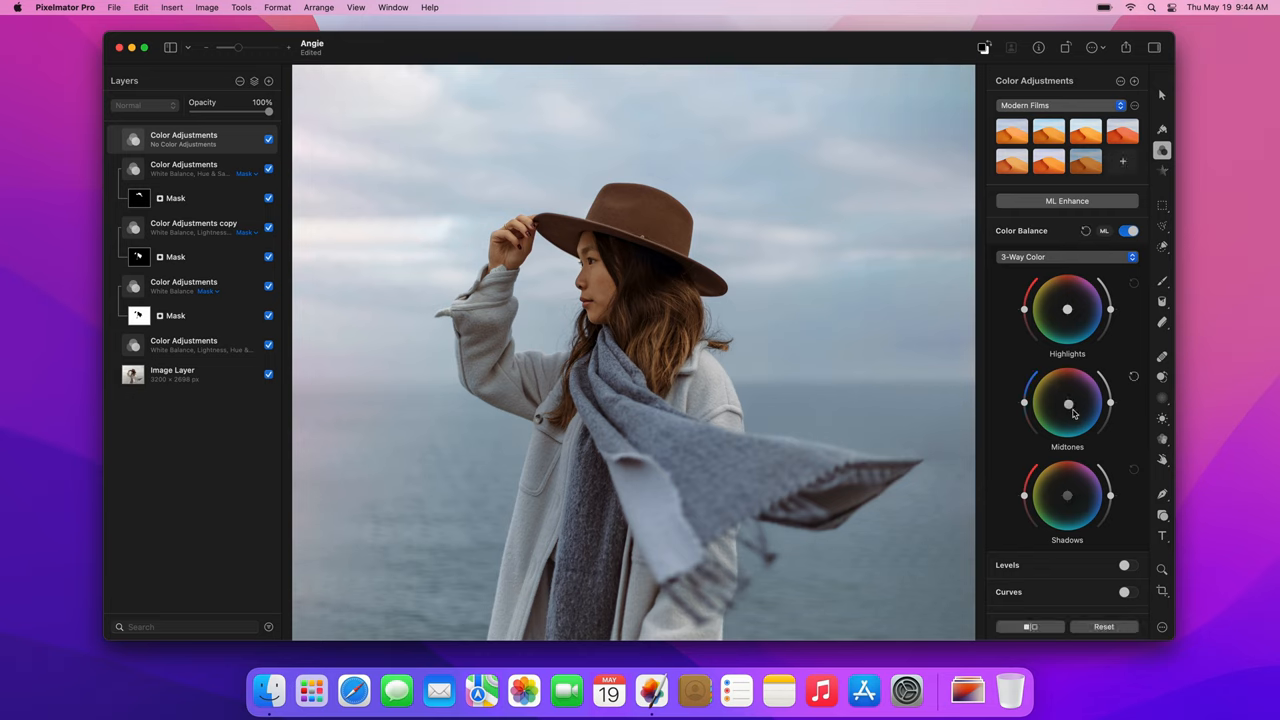
drag(1068, 404, 1080, 424)
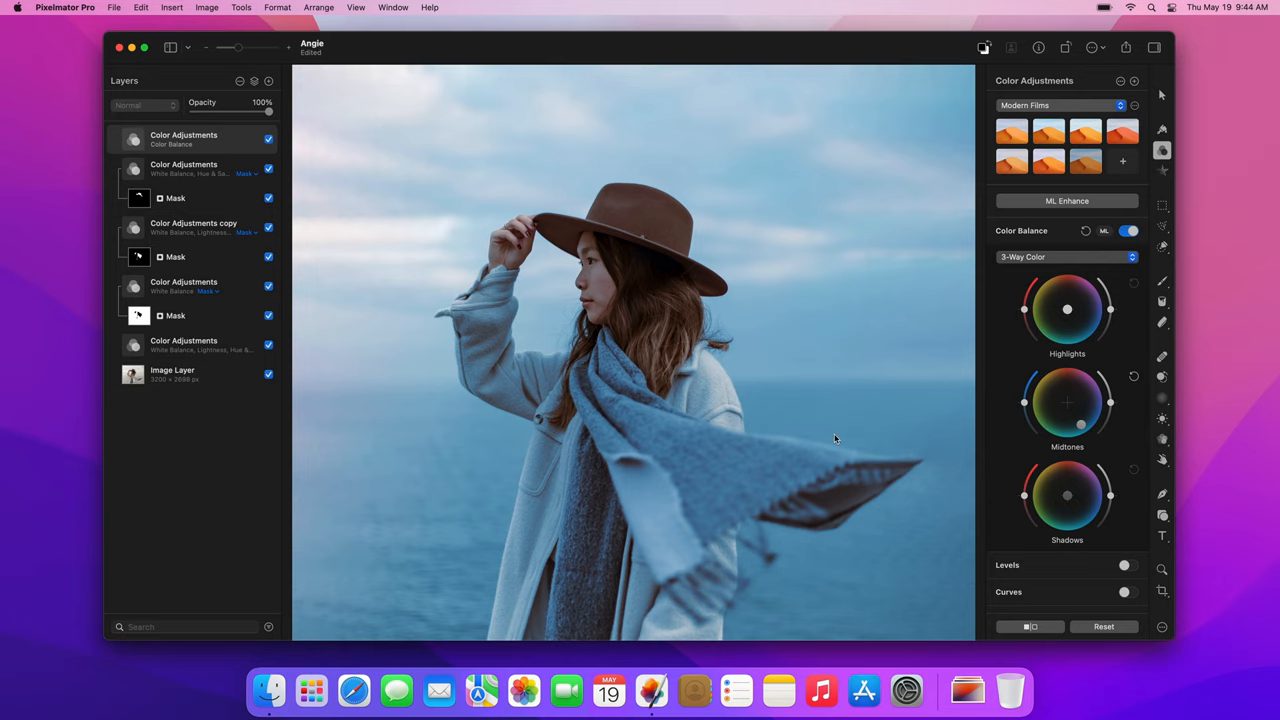
Invert the Color Balance mask and paint it white over sky and sea with an ~878 px brush
right_click(184, 138)
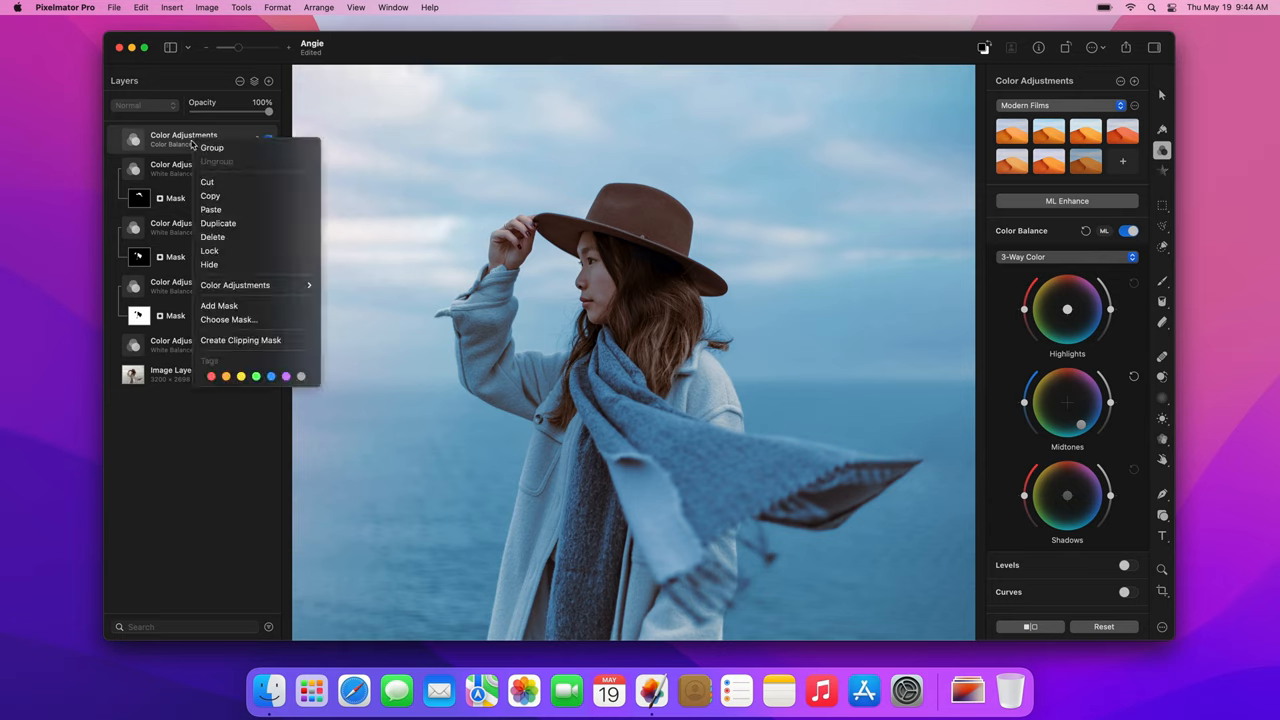
mouse_move(218, 304)
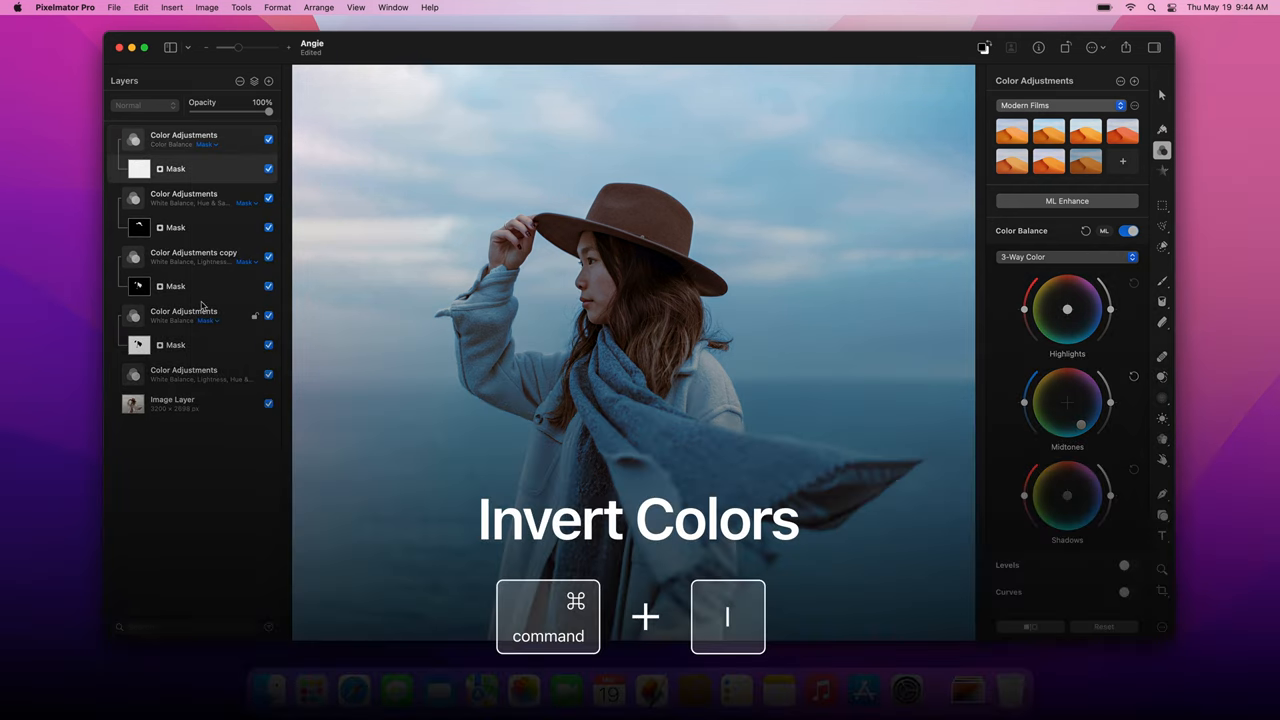
key(cmd+i)
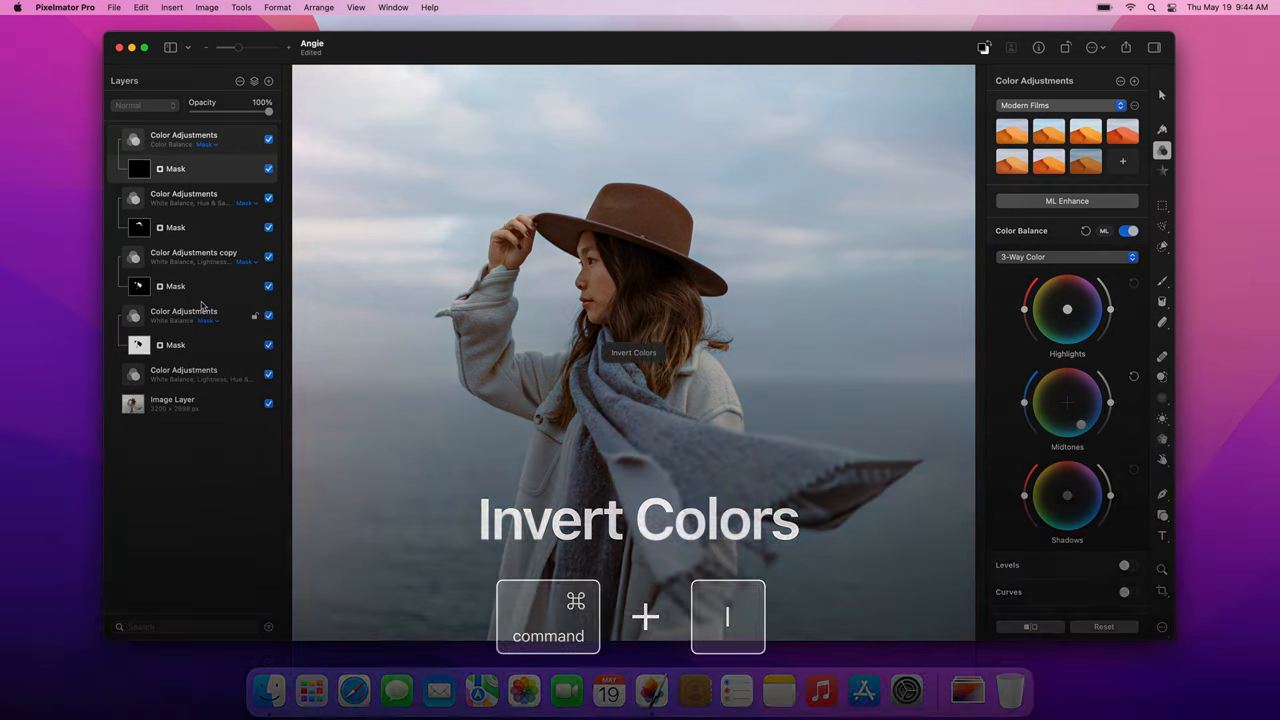
key(b)
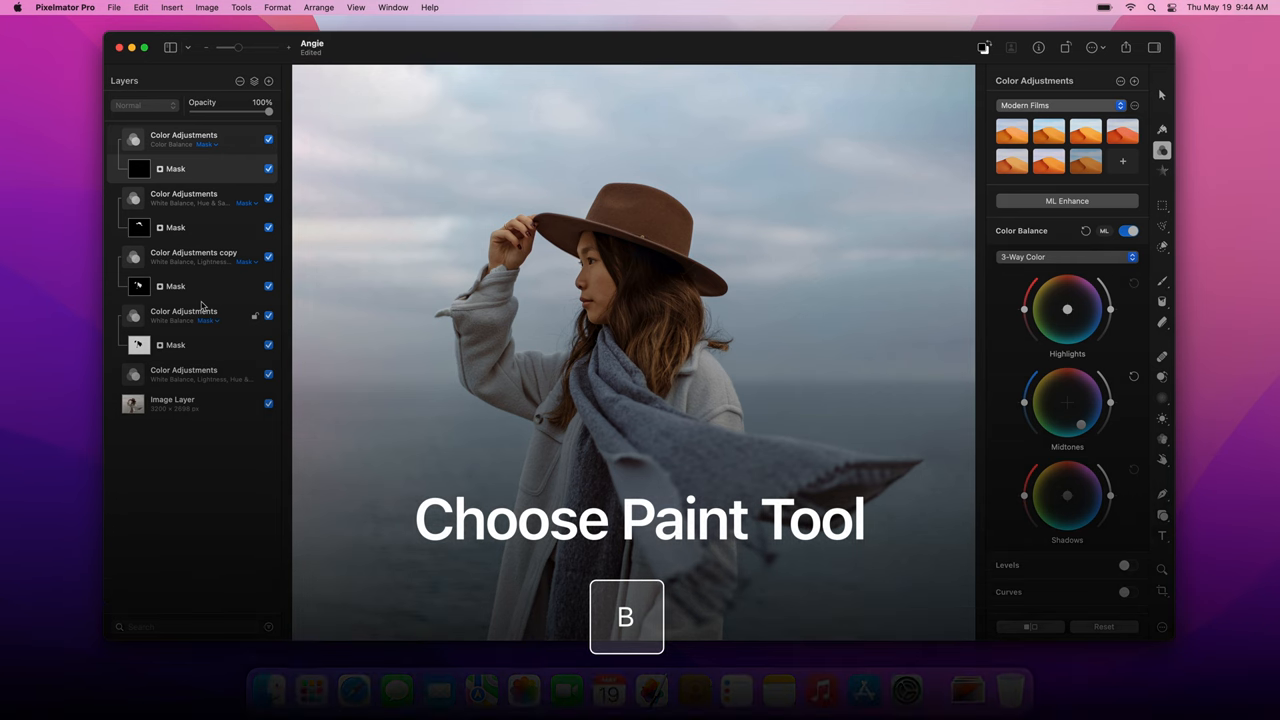
key(b)
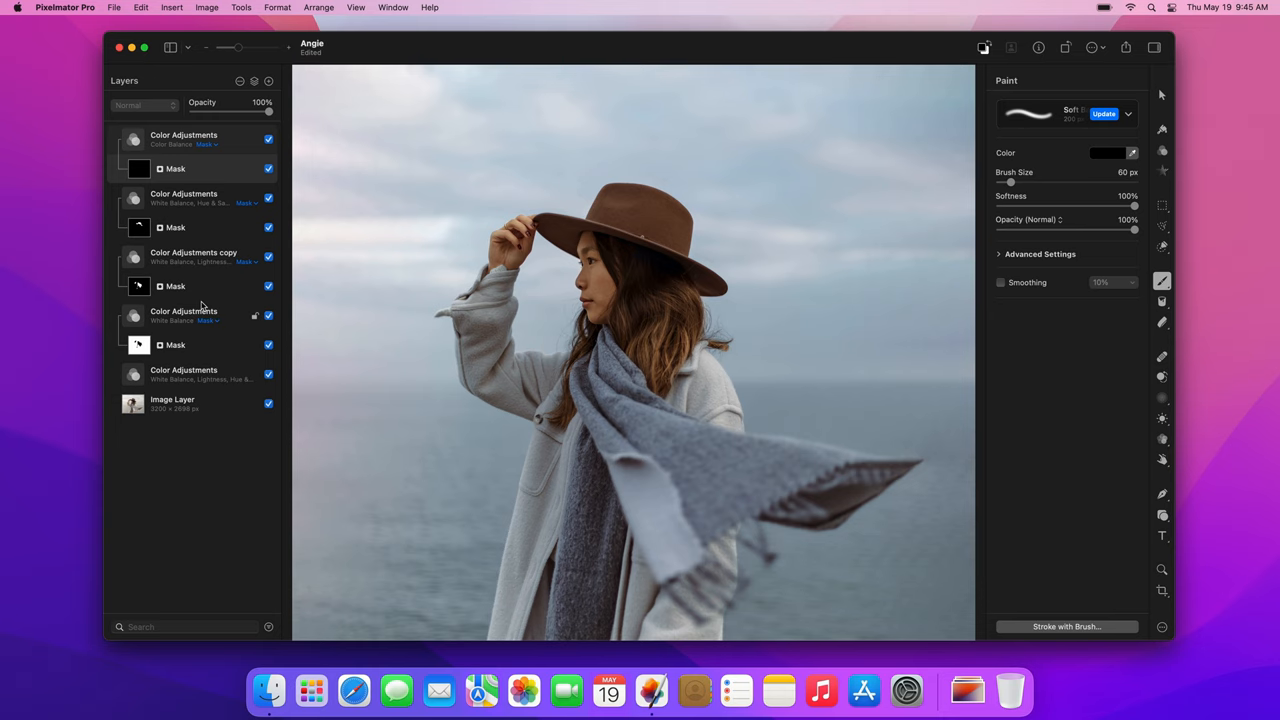
key(x)
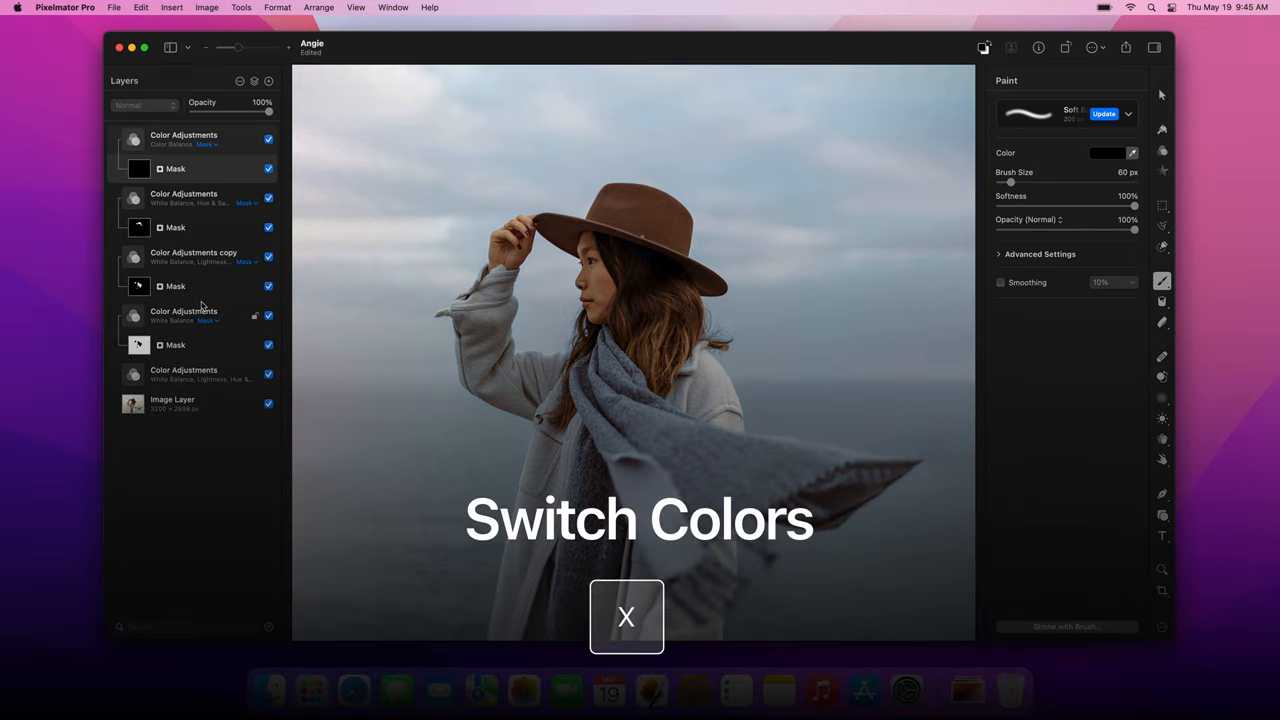
key(x)
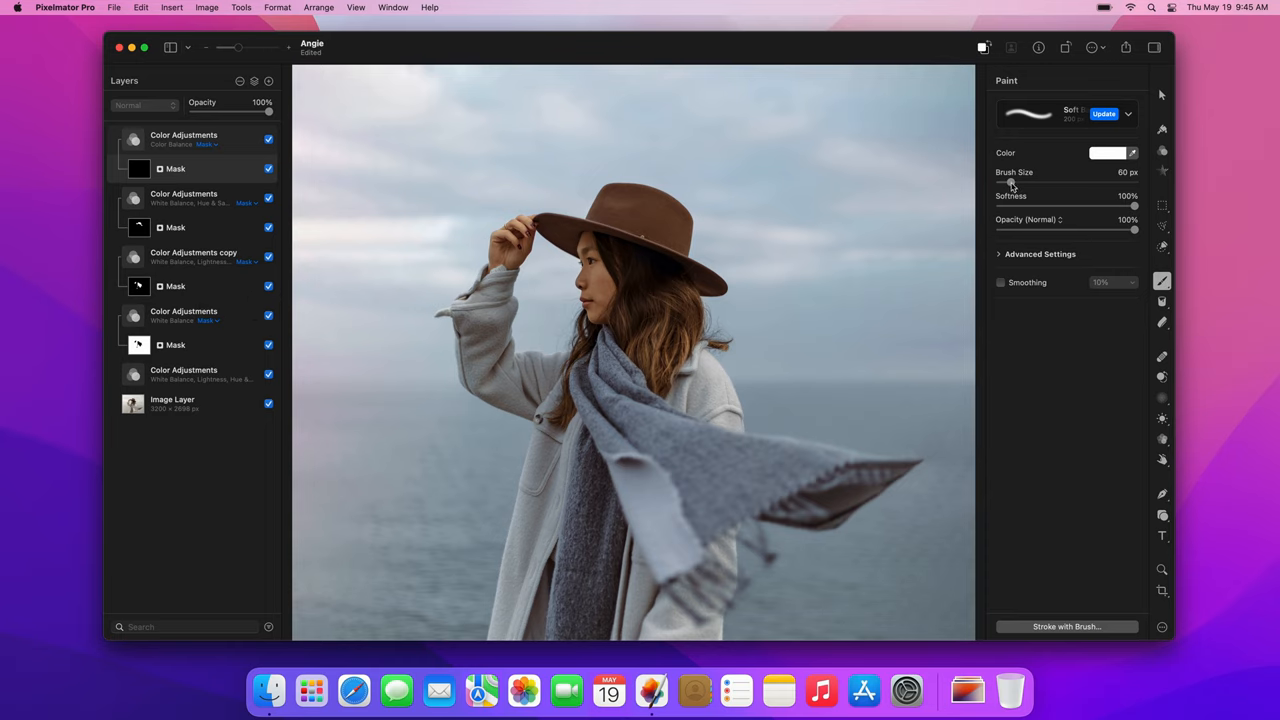
drag(998, 184, 1044, 184)
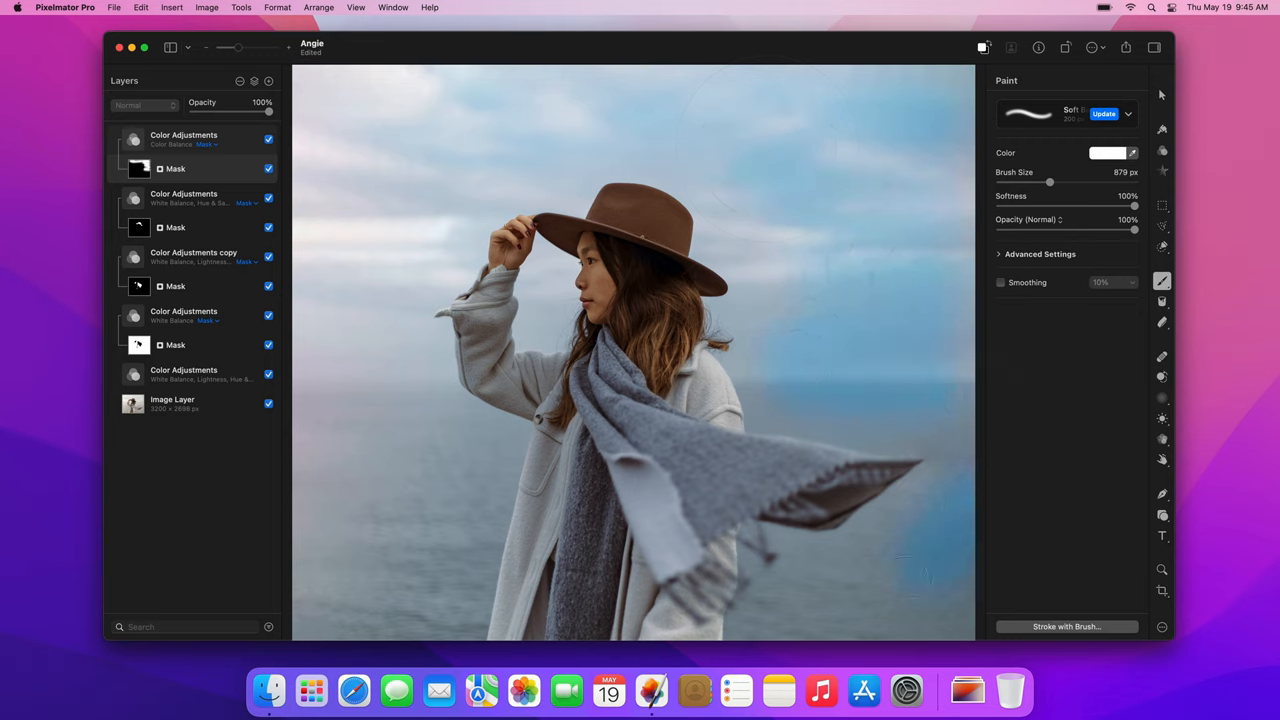
drag(1050, 182, 1024, 182)
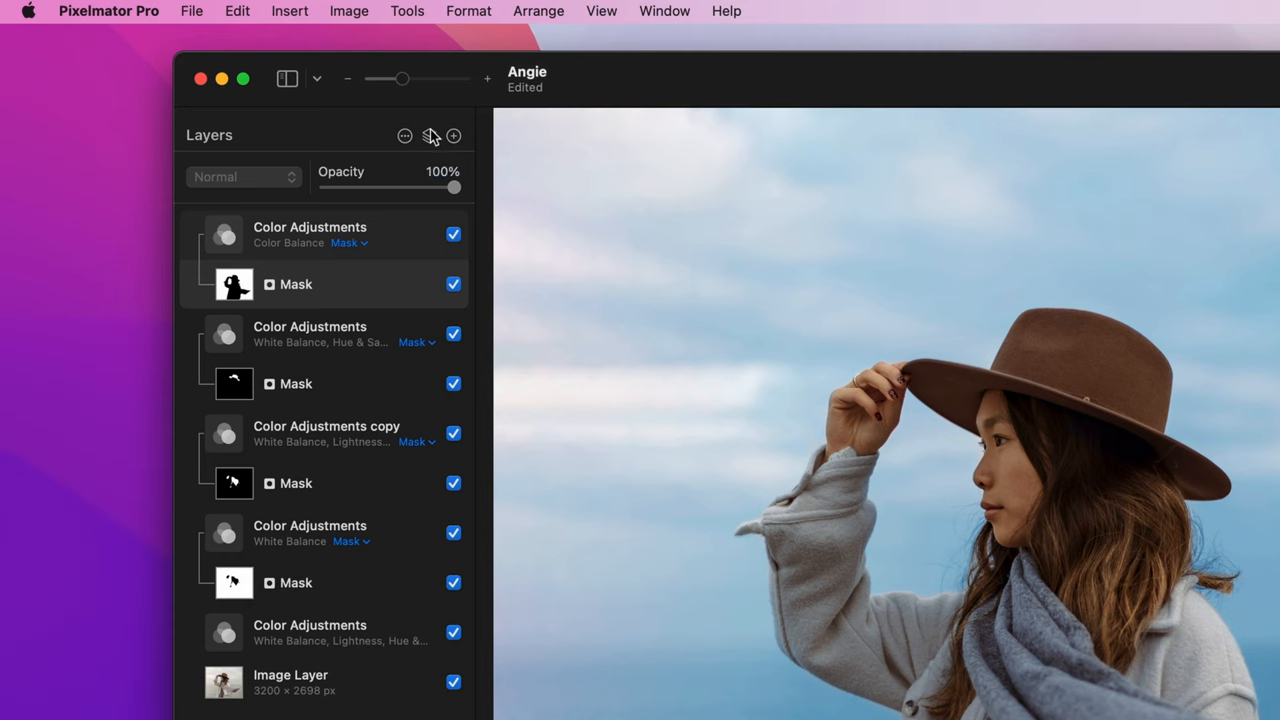
Add an Effects layer with Grain at 15% intensity and 10% size
click(452, 136)
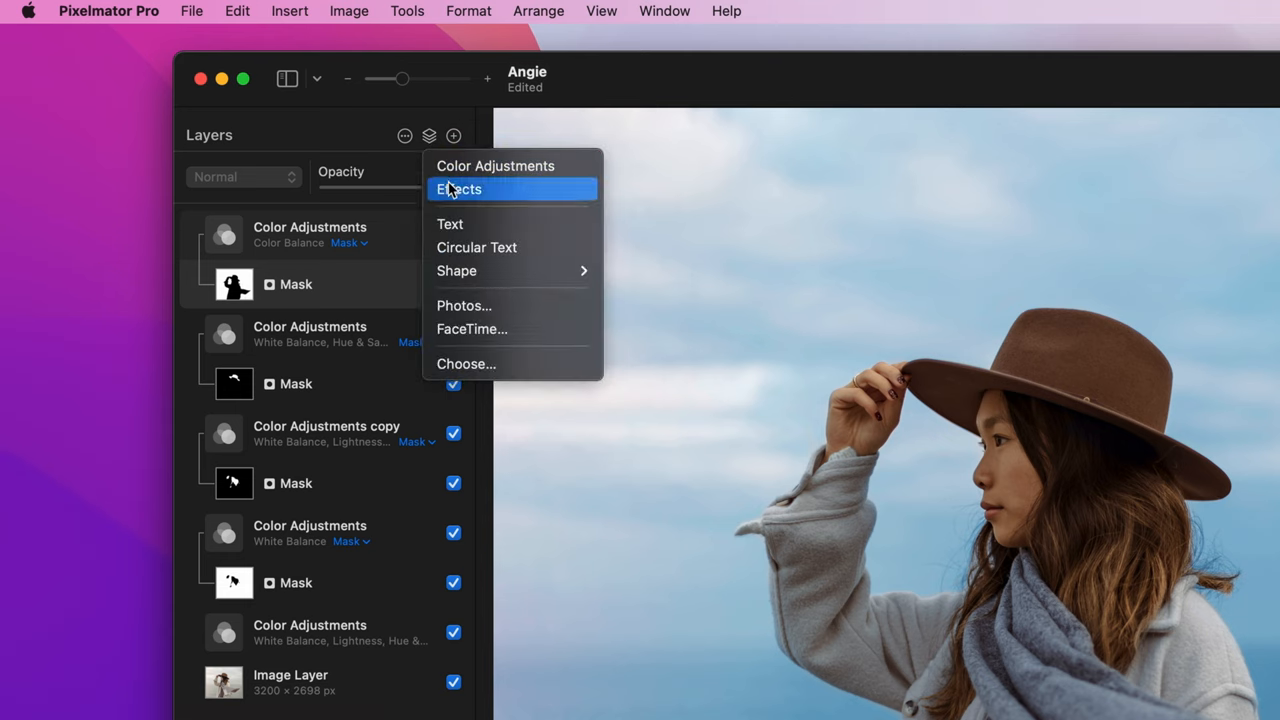
click(460, 188)
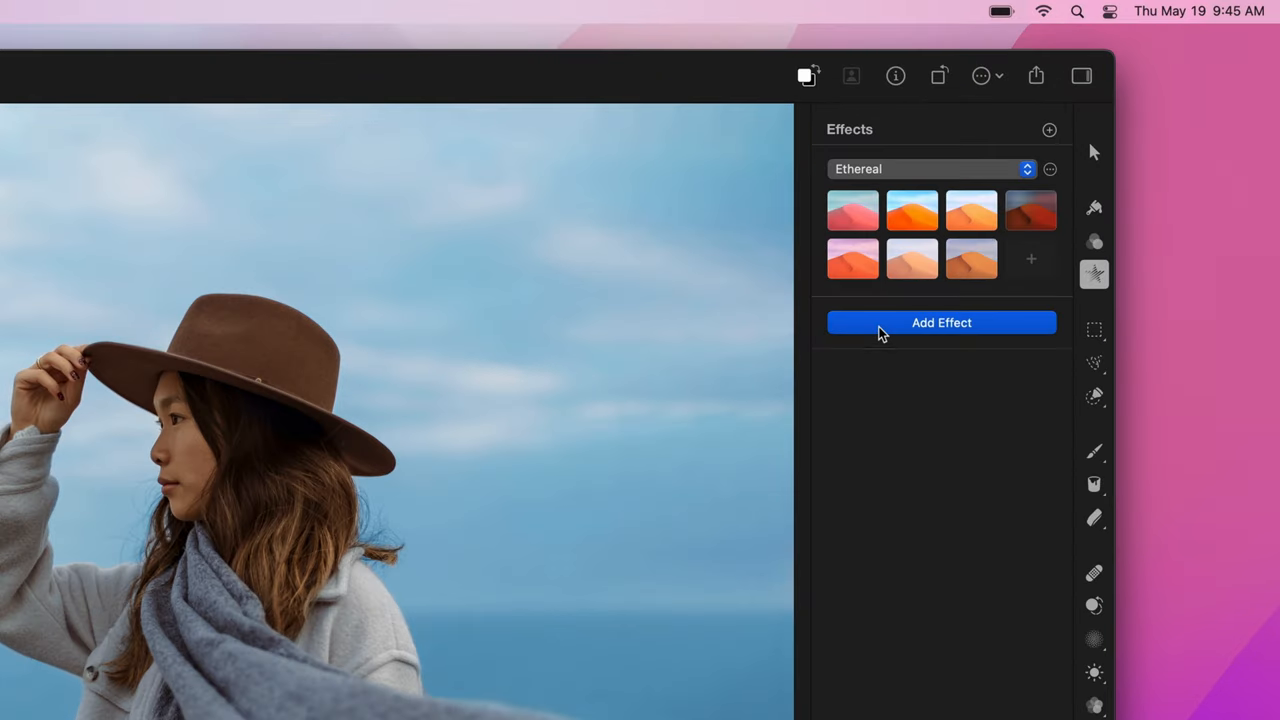
click(940, 322)
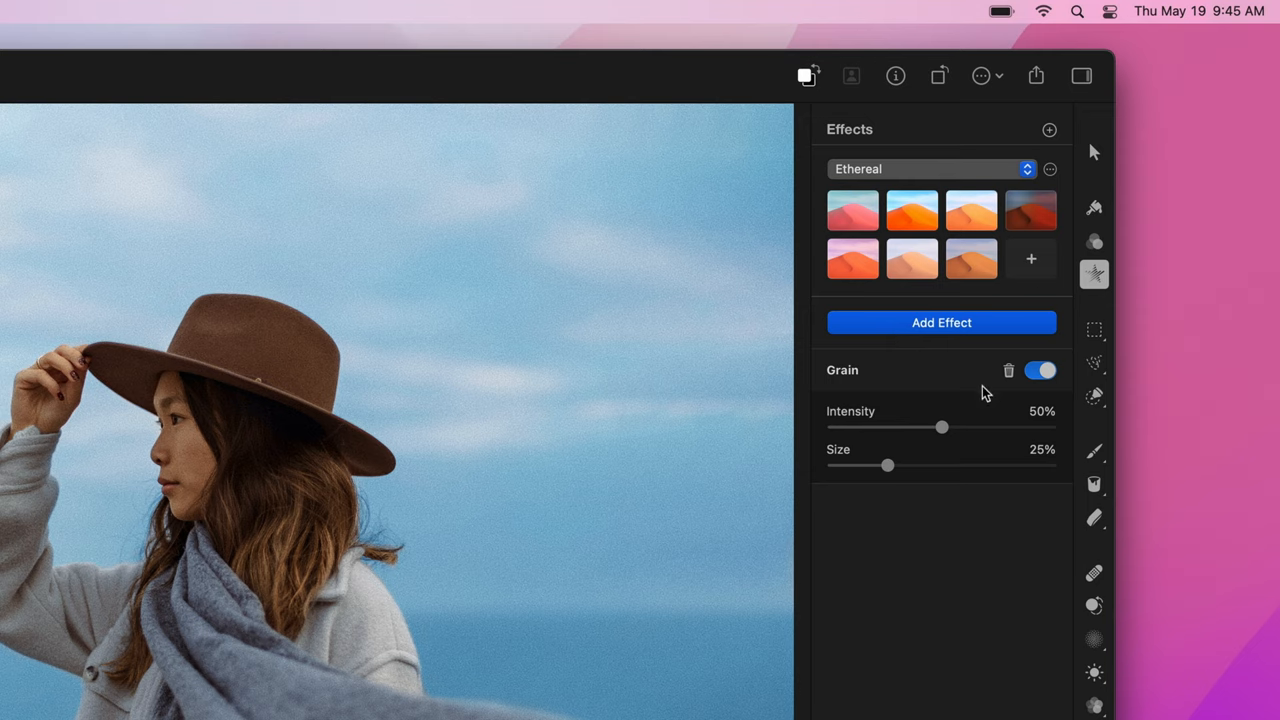
drag(940, 428, 868, 428)
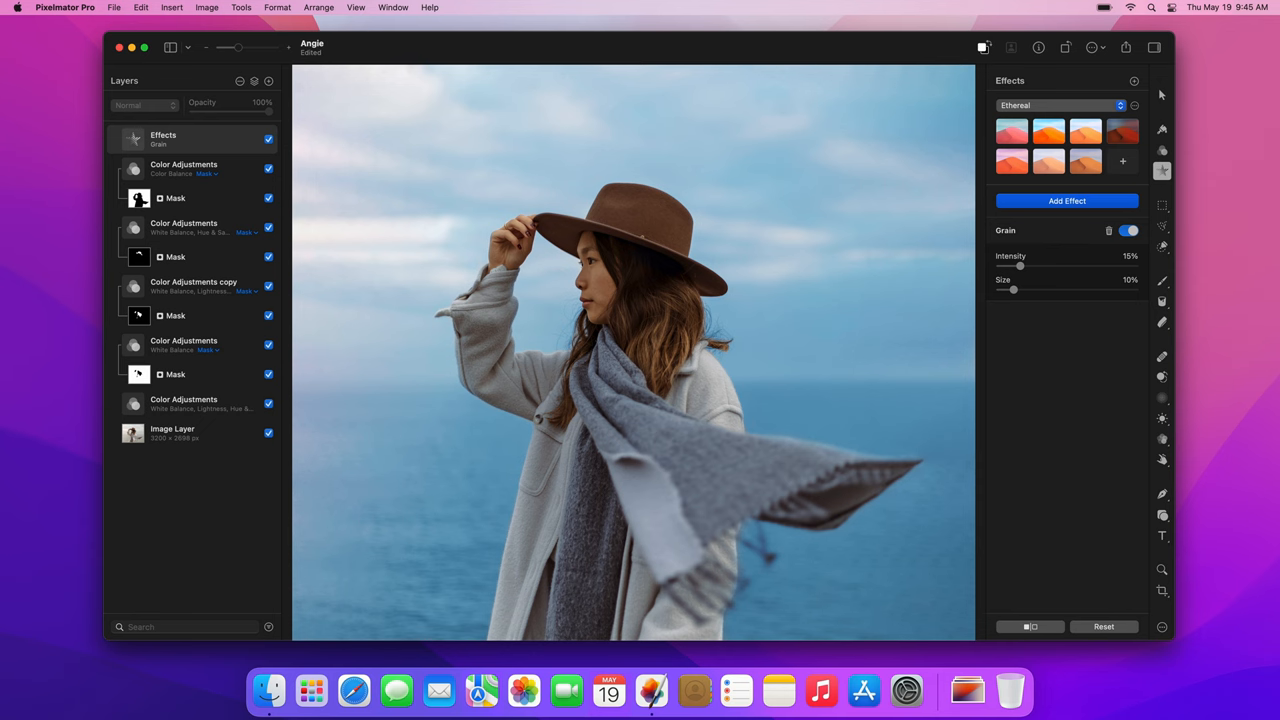
mouse_move(528, 400)
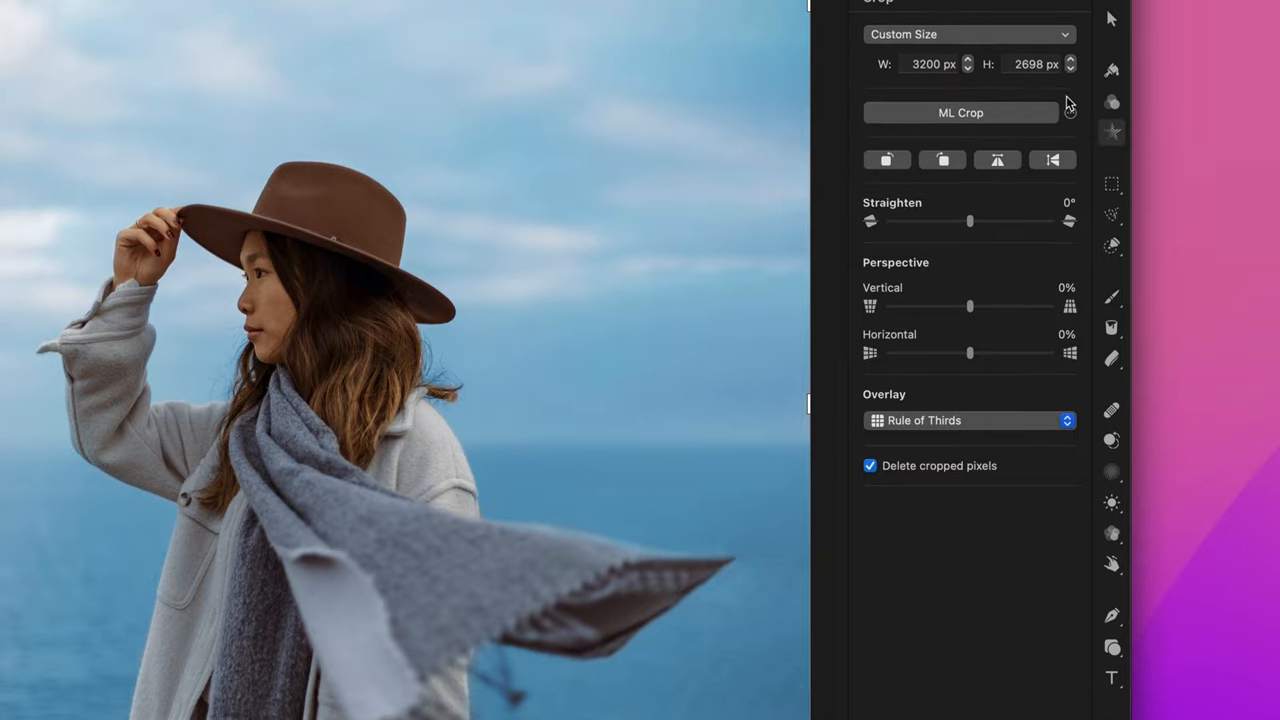
Crop to a 16:9 frame shifted up to keep the hat and woman in view
click(968, 34)
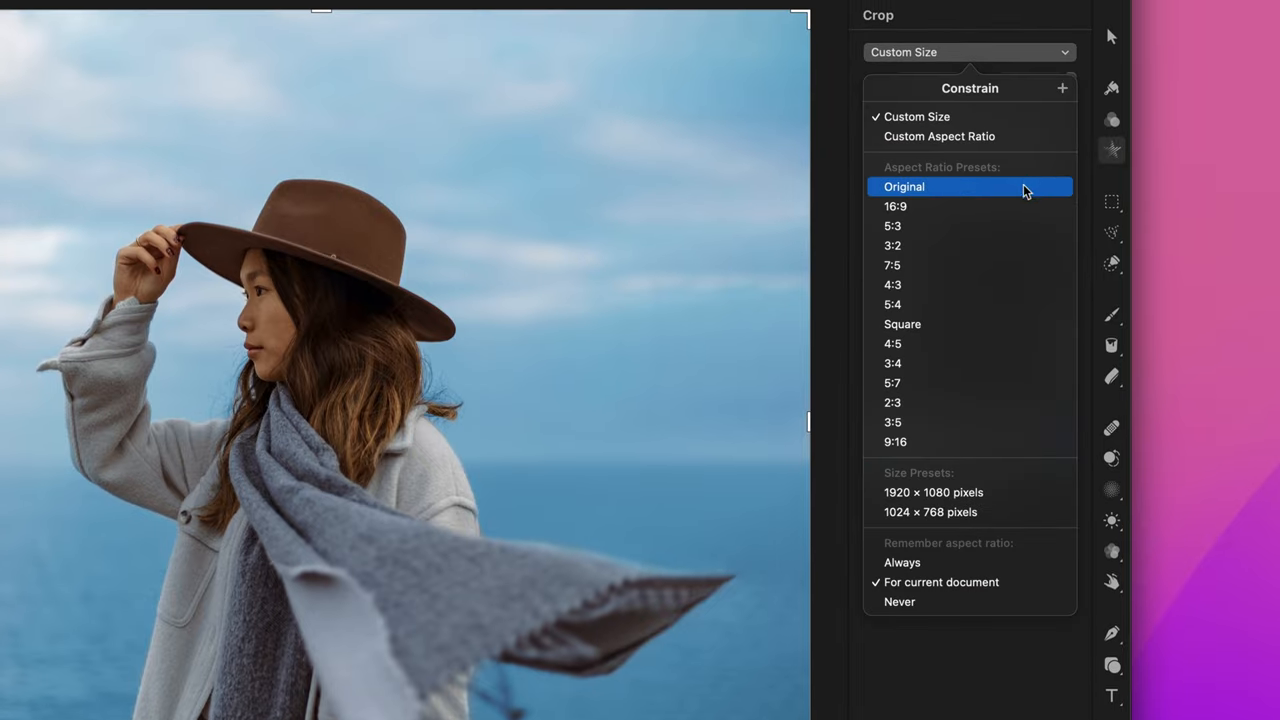
click(894, 206)
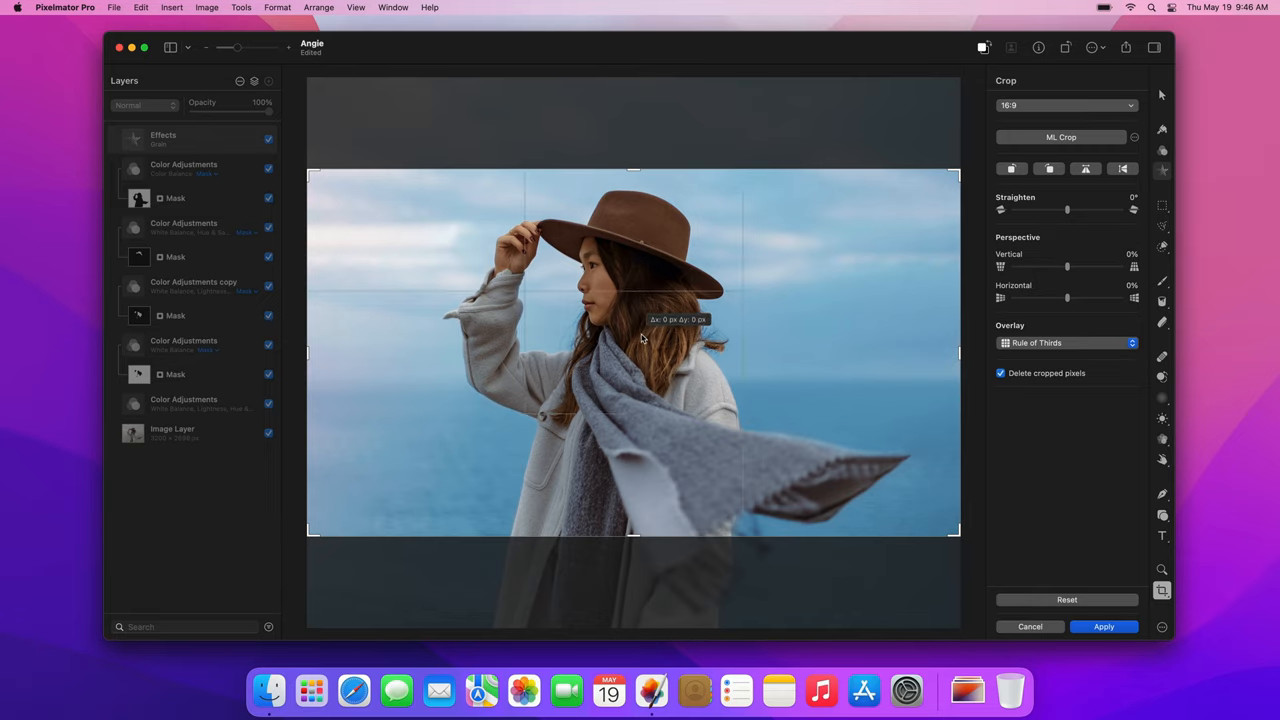
drag(640, 340, 640, 296)
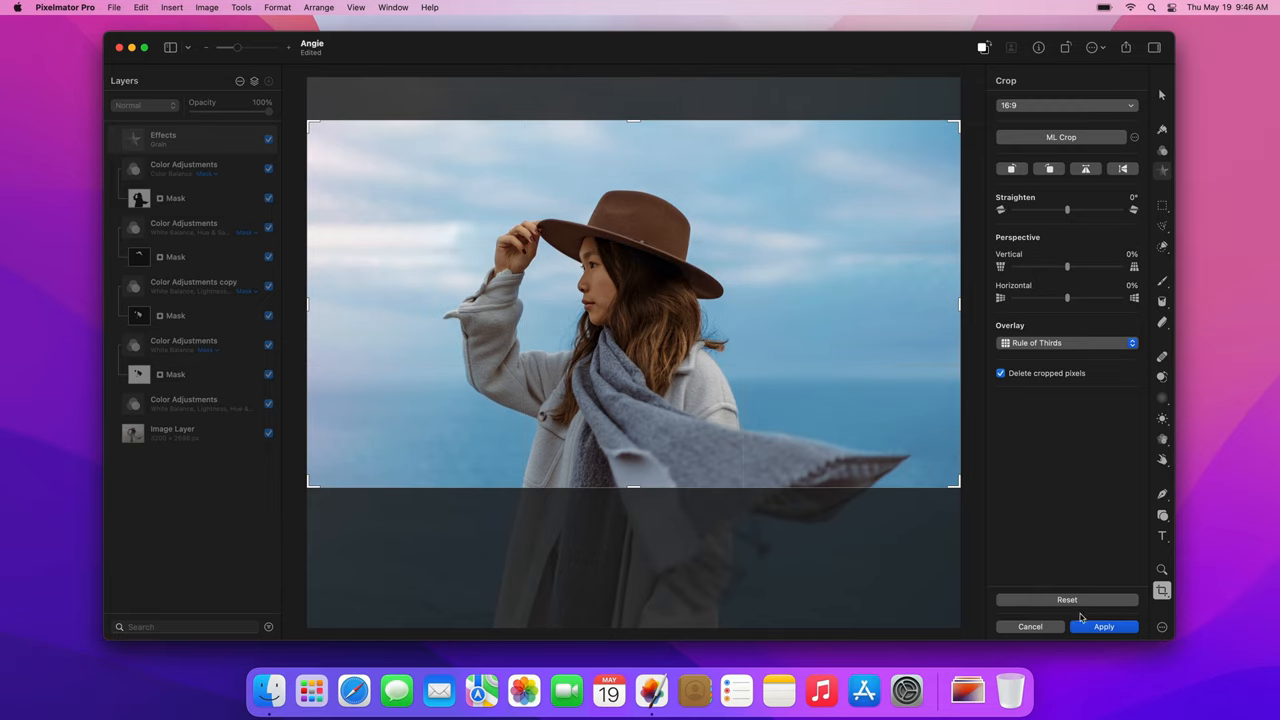
click(1104, 626)
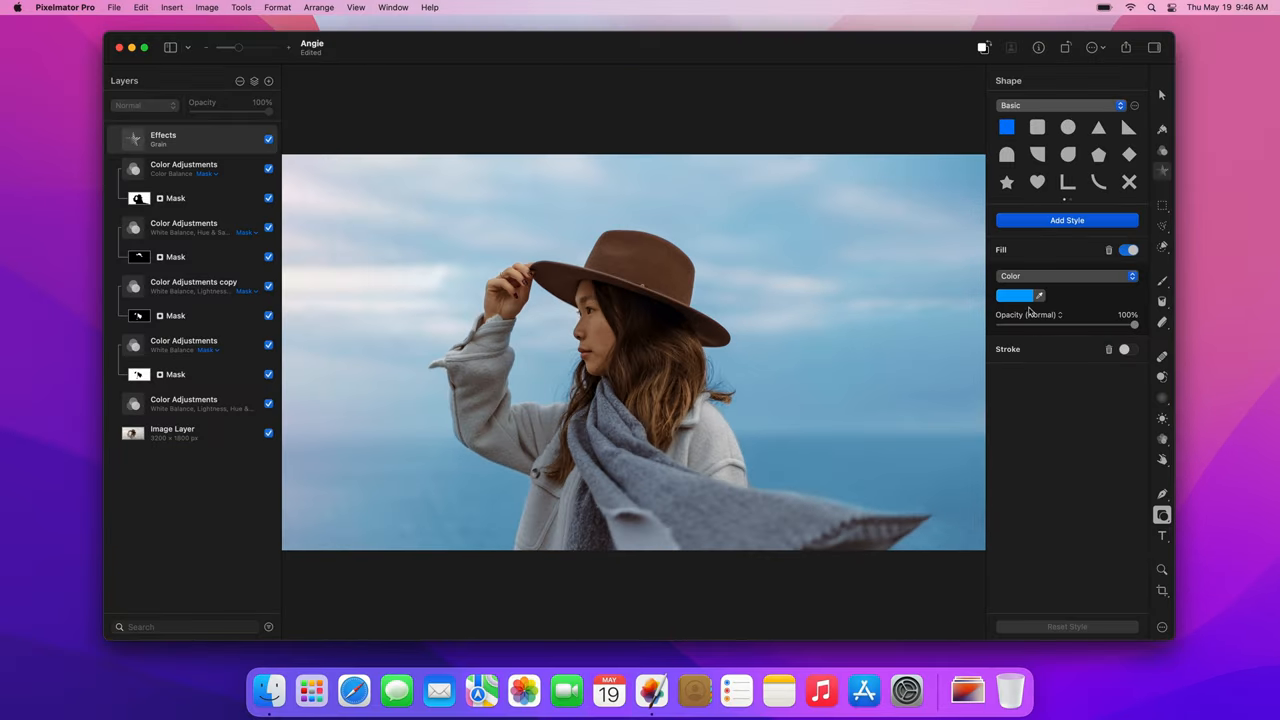
Draw a black 3200 × 220 px rectangle as a letterbox bar across the image top
click(1016, 296)
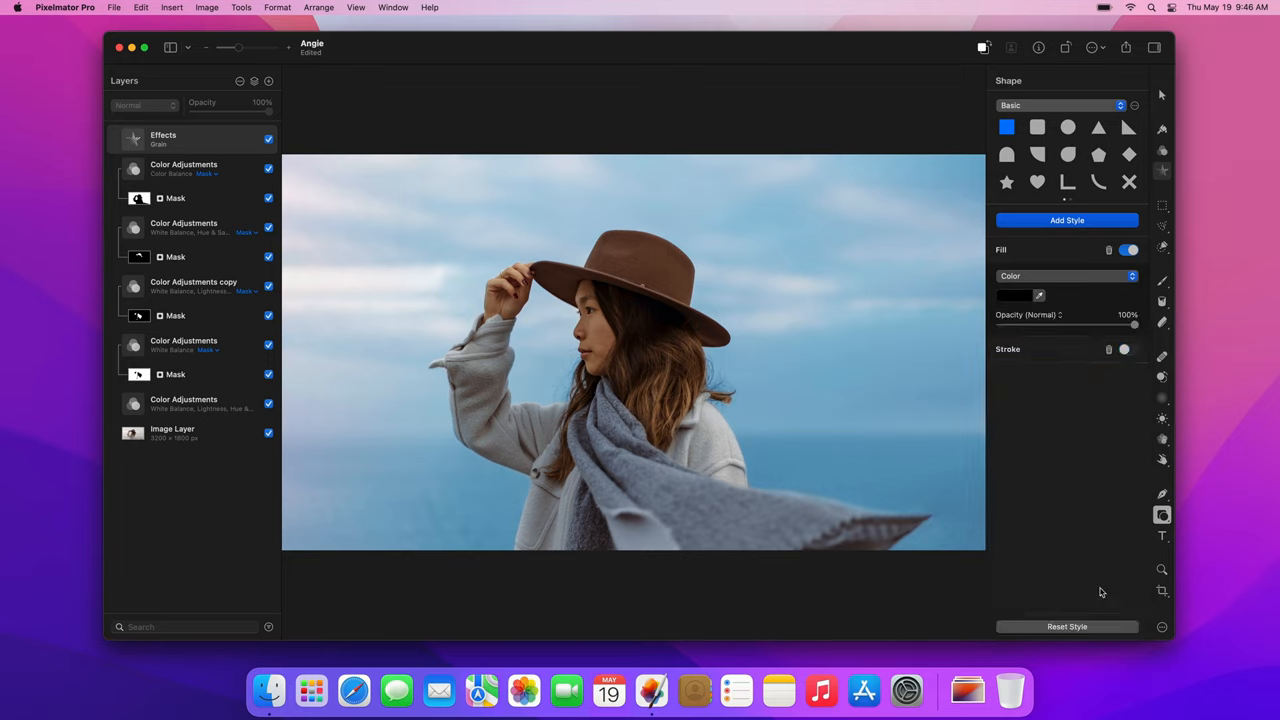
mouse_move(314, 192)
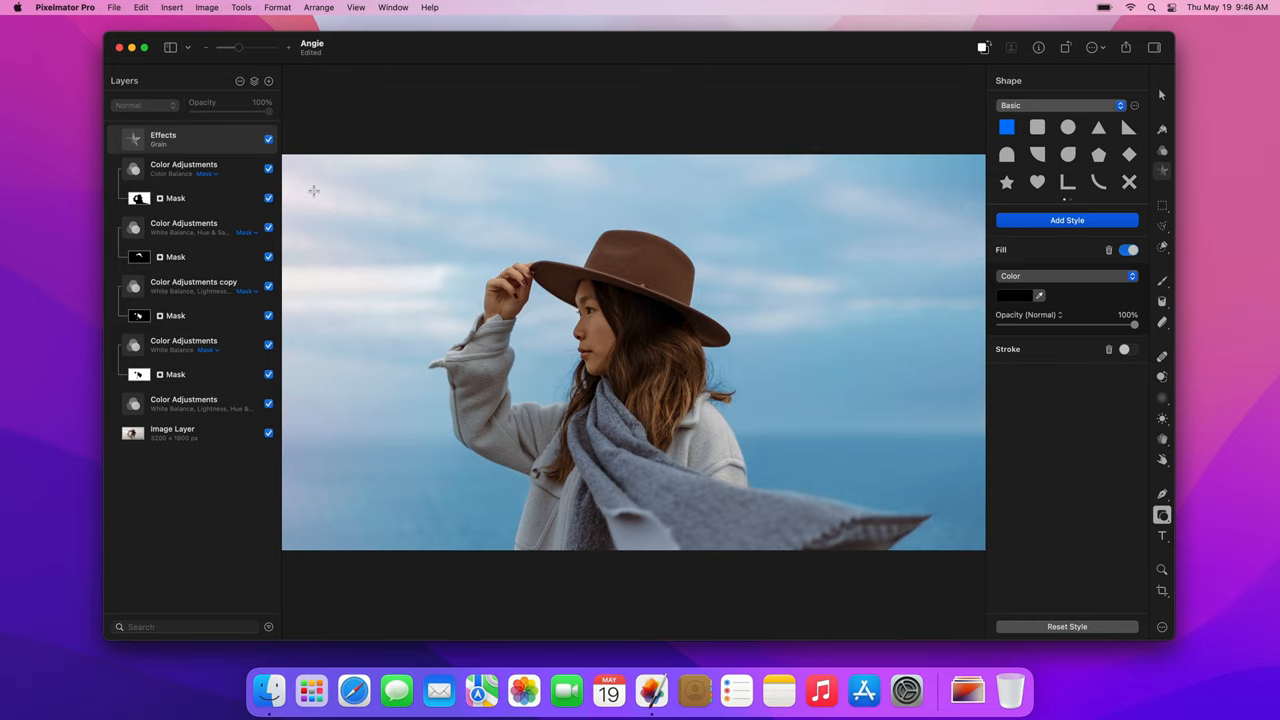
drag(284, 156, 514, 220)
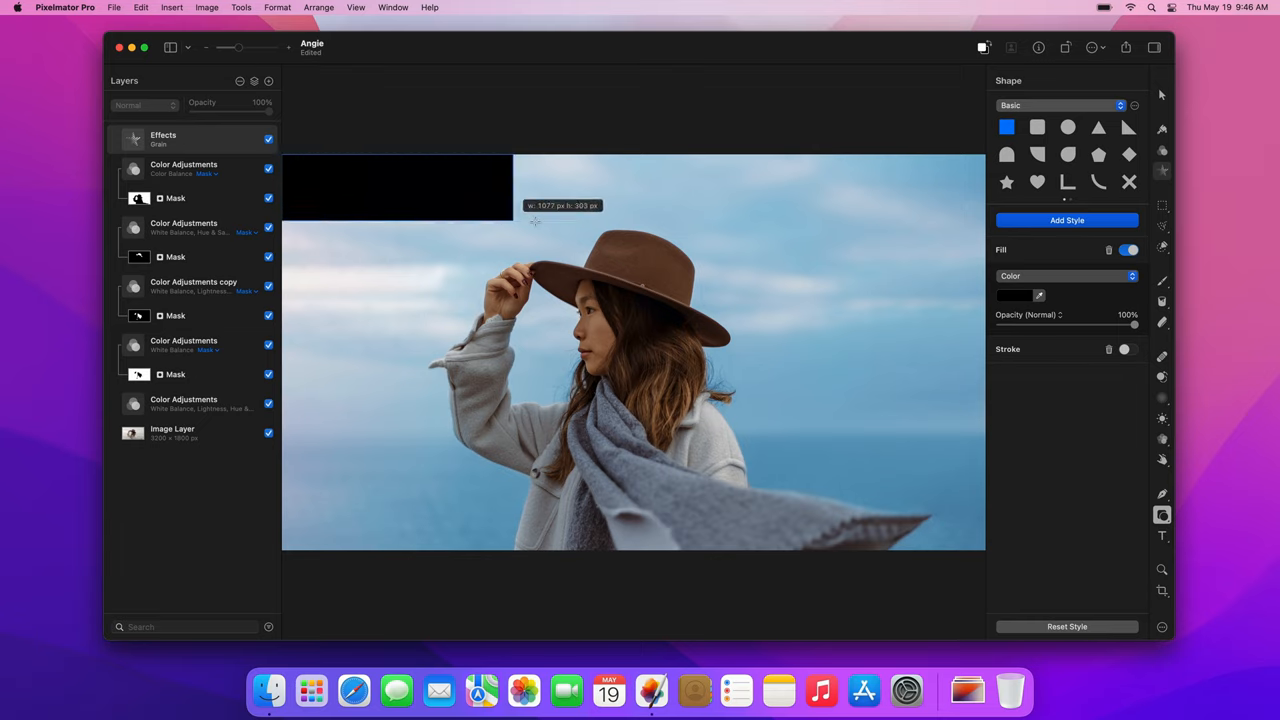
drag(536, 220, 988, 210)
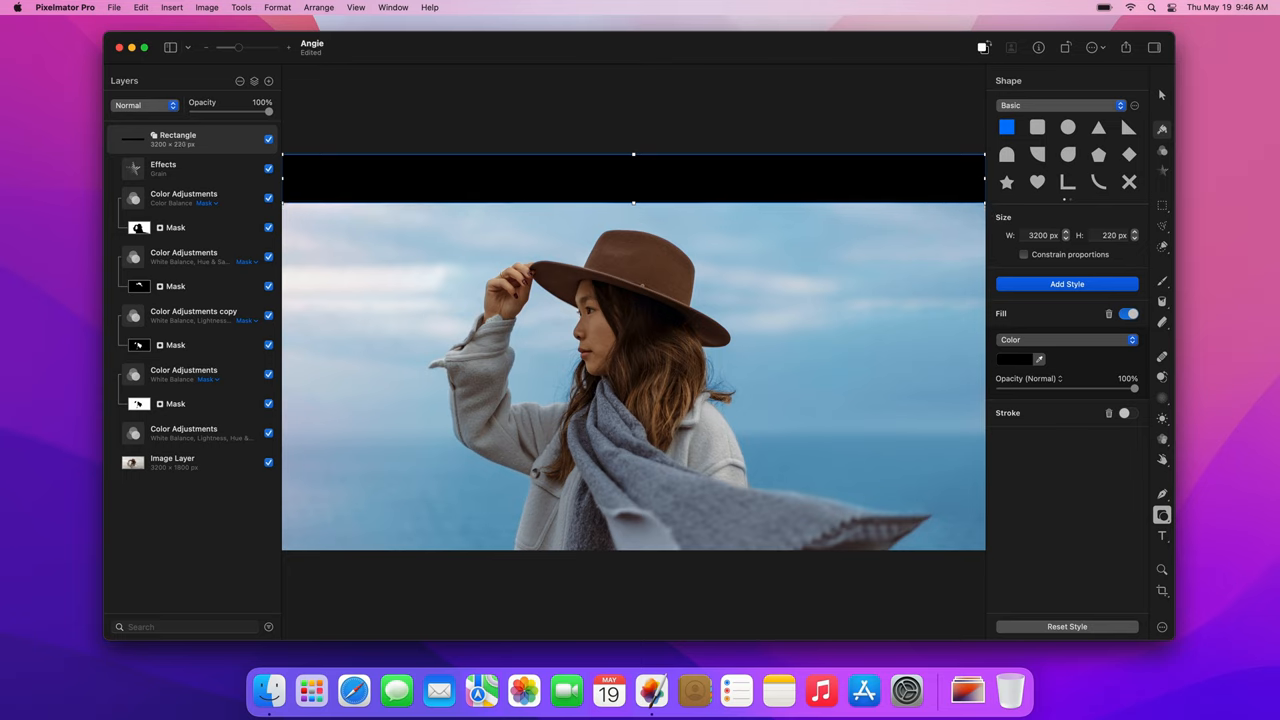
Duplicate the black bar and place the copy along the bottom edge
key(cmd+j)
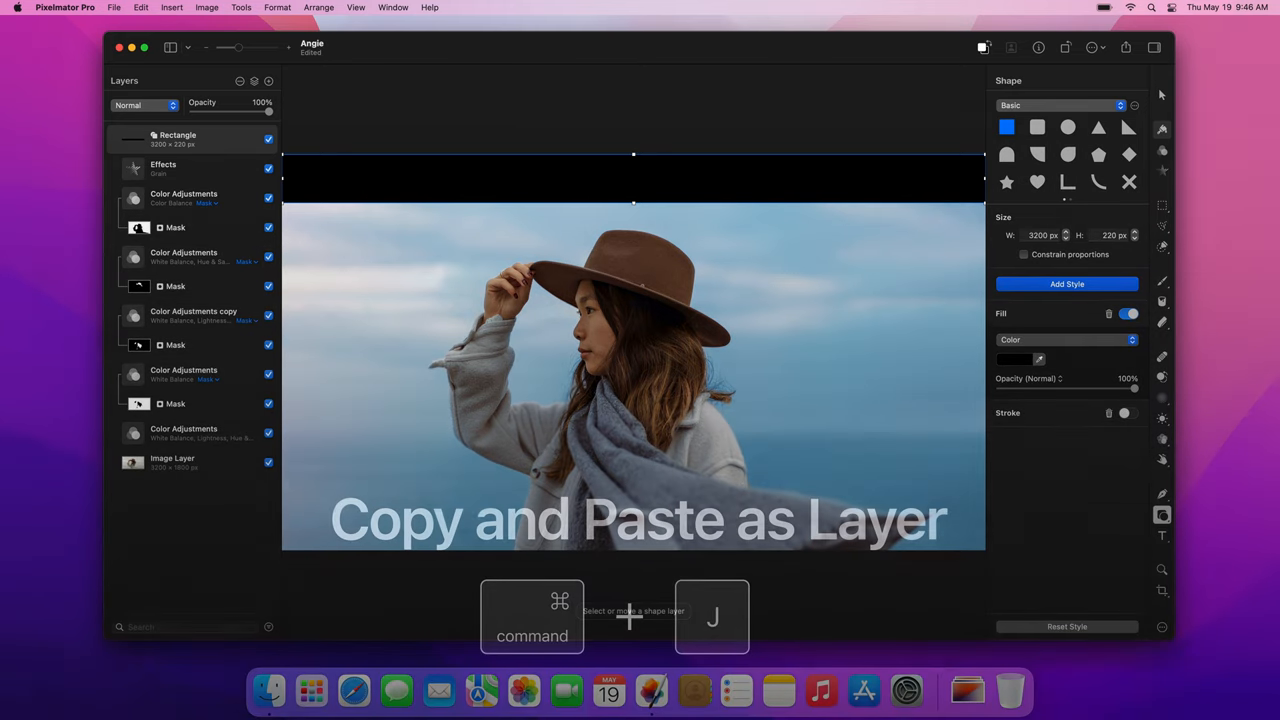
key(cmd+j)
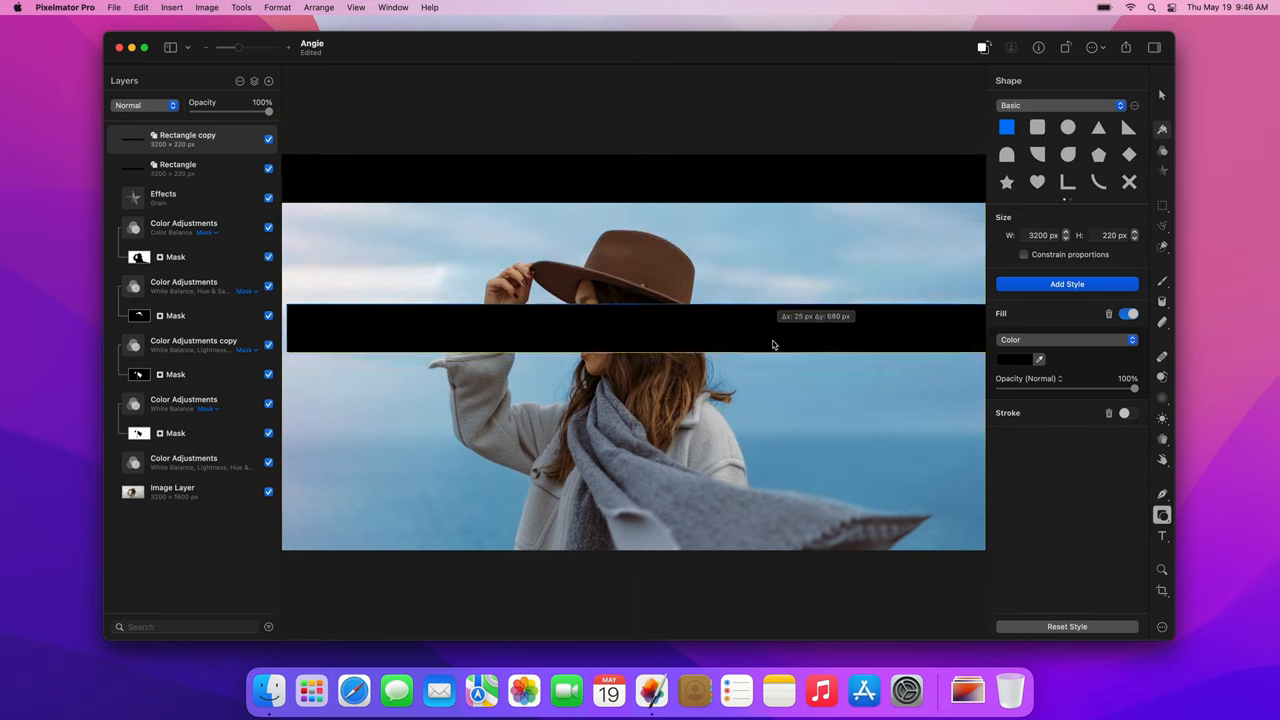
drag(770, 324, 772, 516)
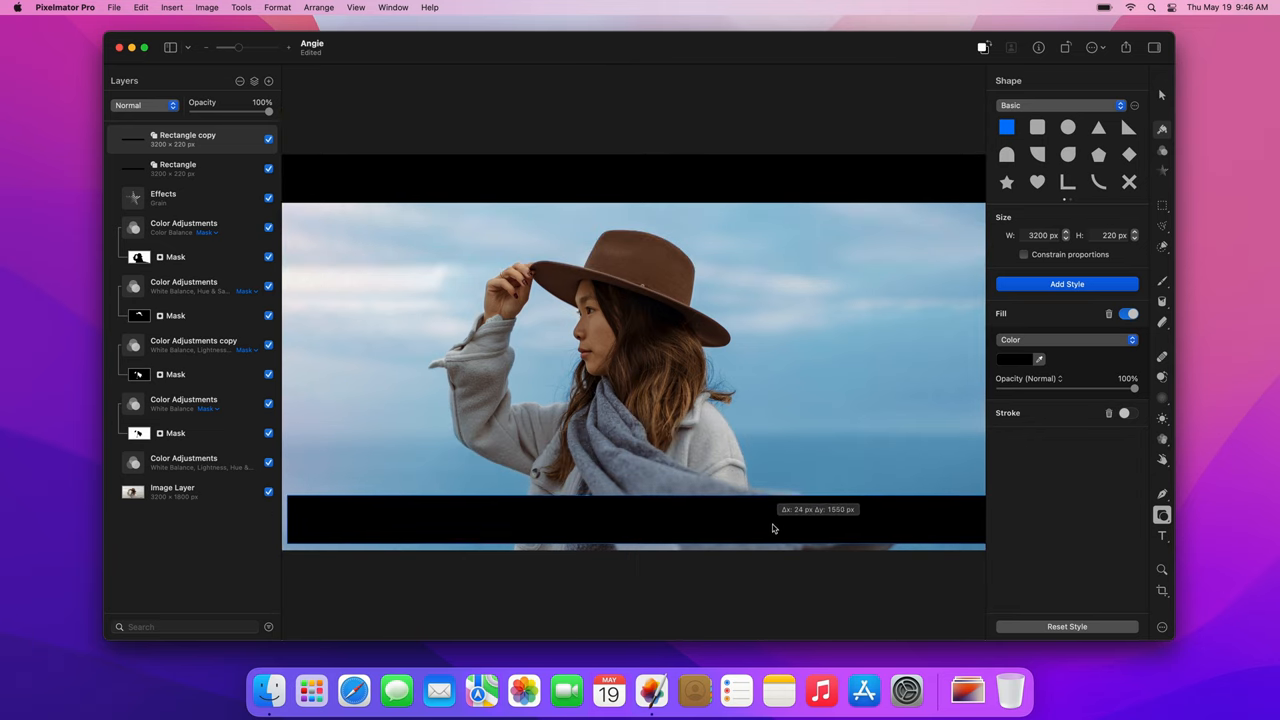
drag(770, 528, 770, 528)
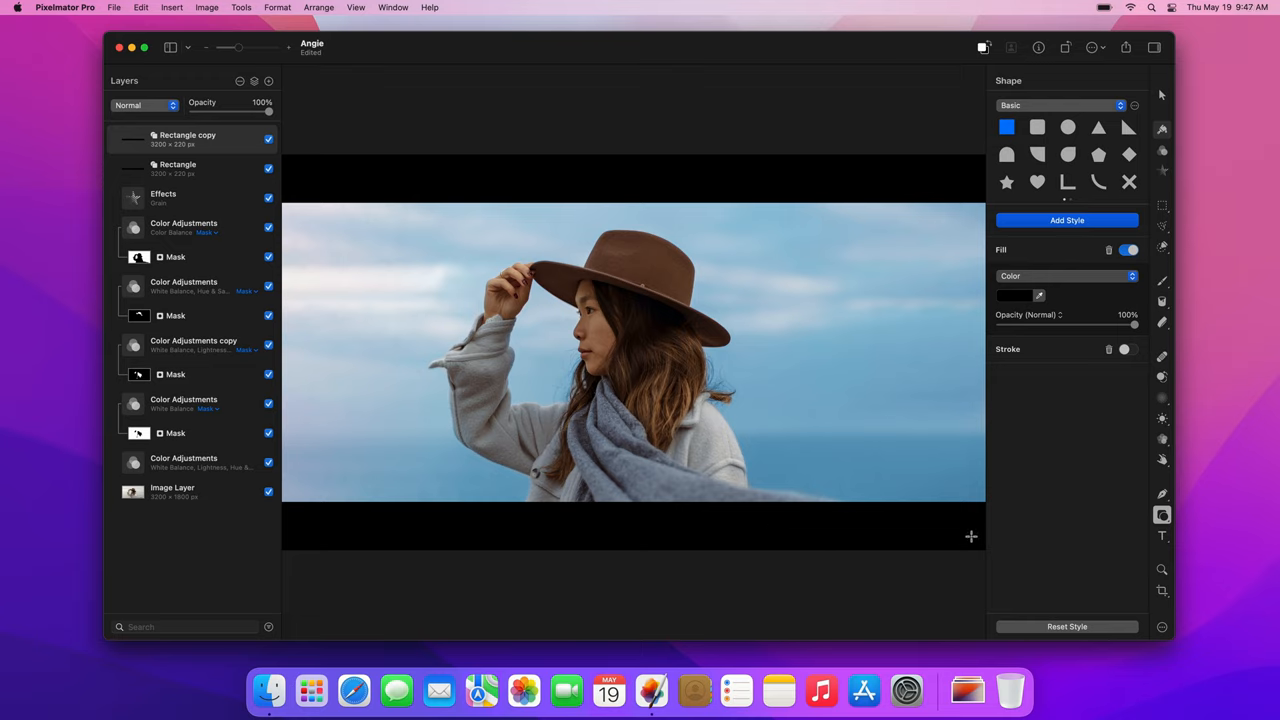
mouse_move(1012, 518)
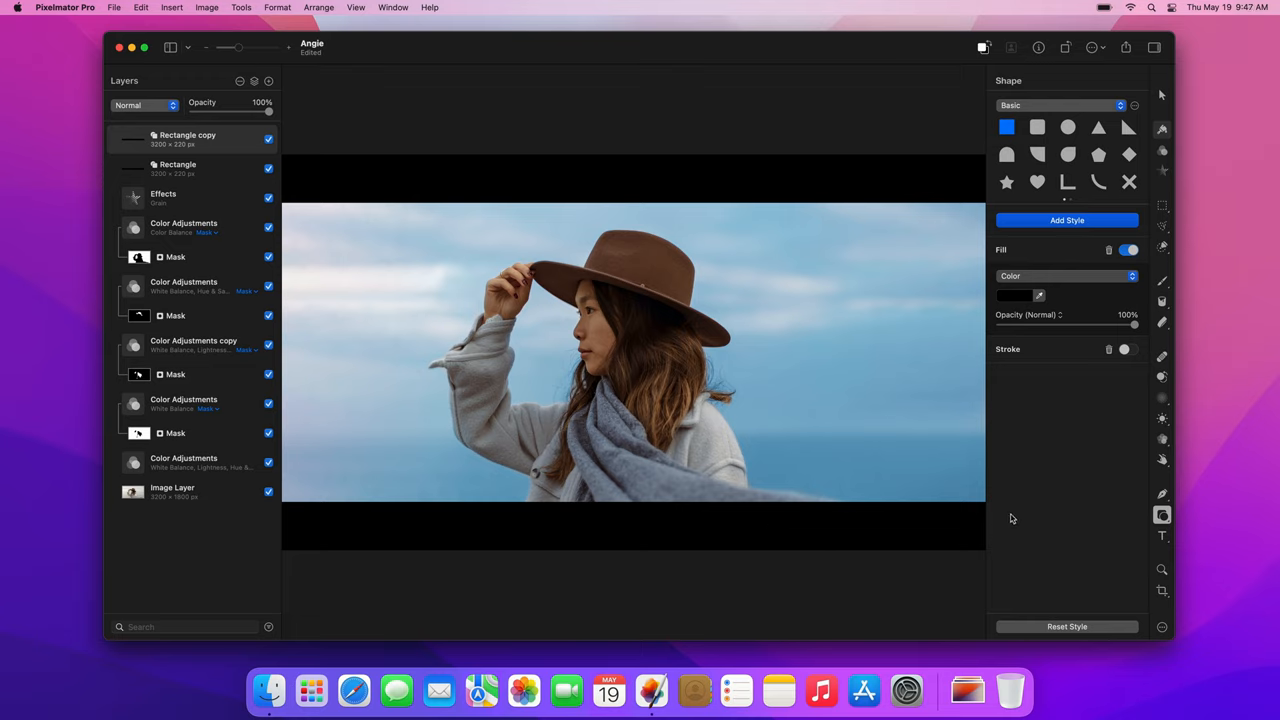